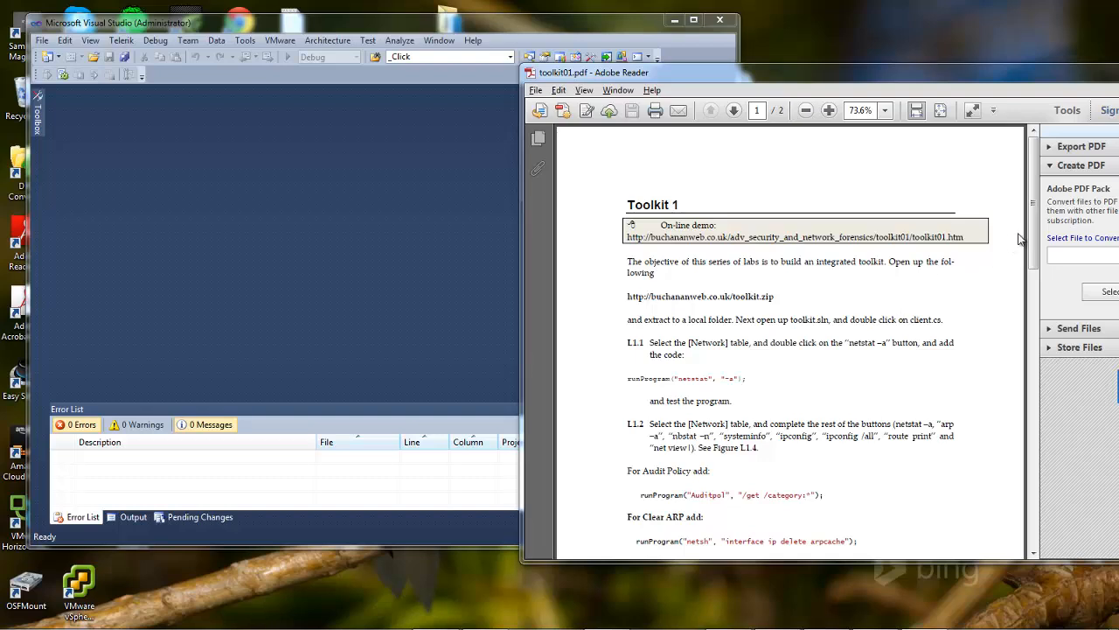
mouse_move(1028, 238)
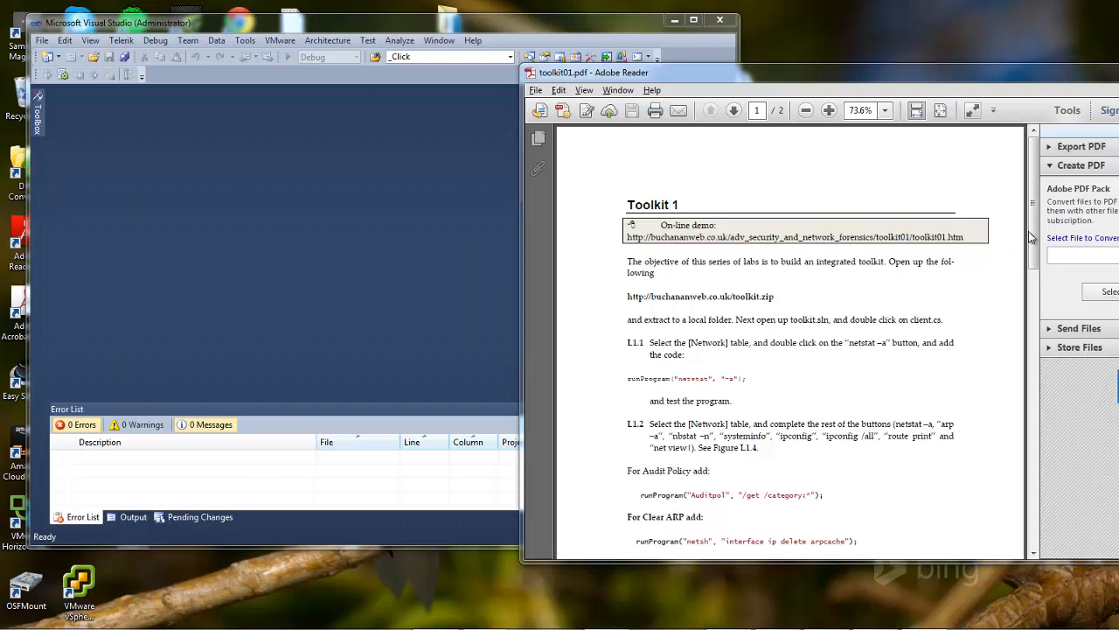
Open the toolkit solution from C:\toolkit via File > Open > Project/Solution
scroll("down", 3)
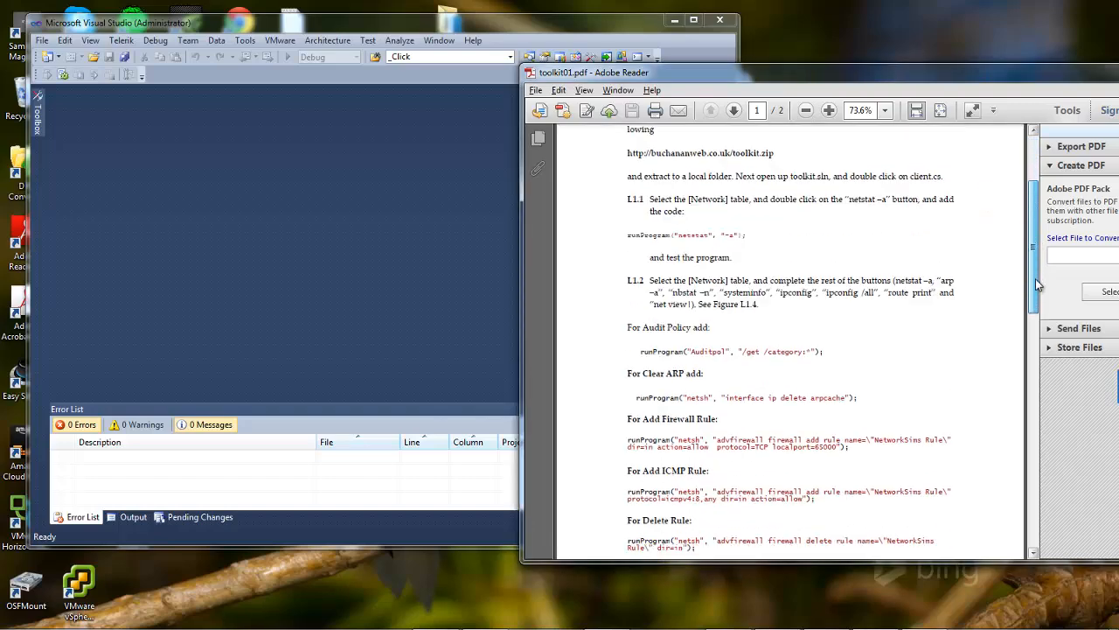
scroll("up", 3)
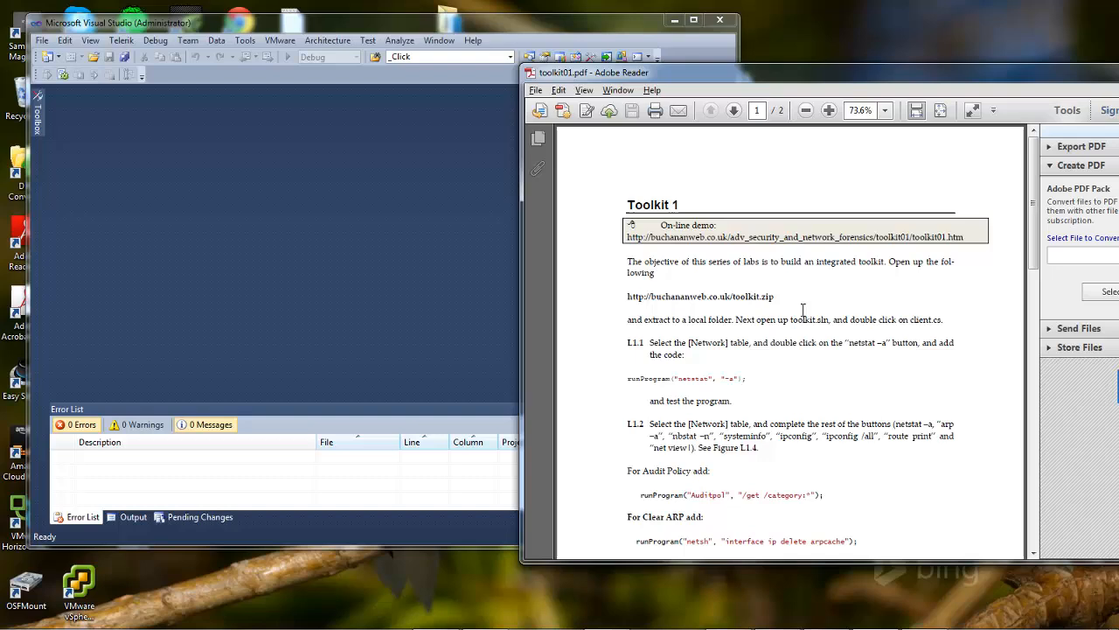
mouse_move(864, 294)
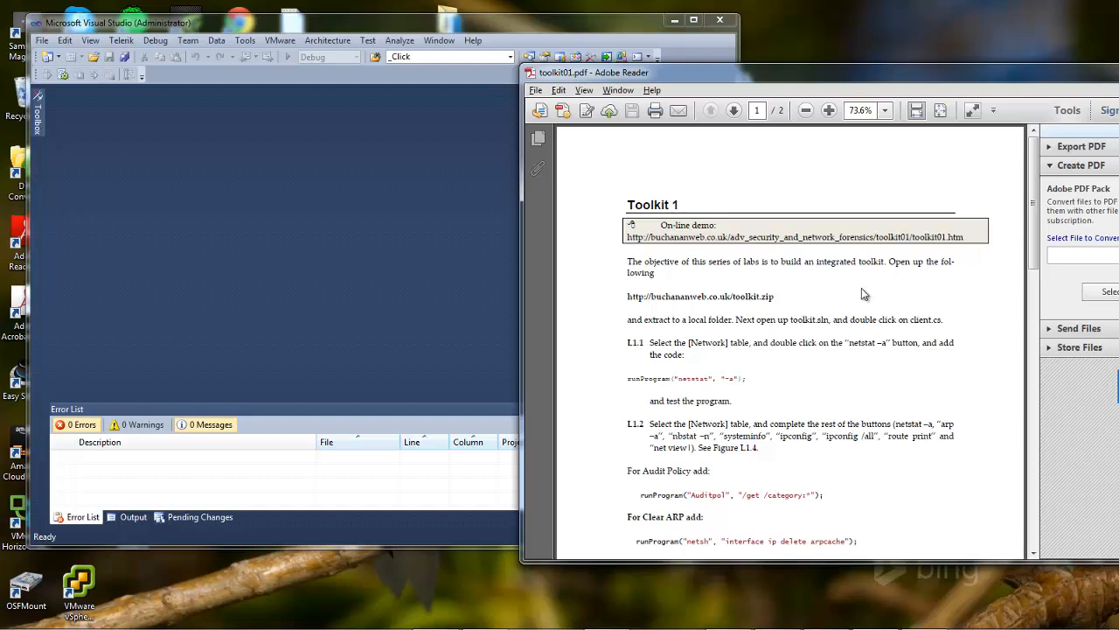
mouse_move(738, 406)
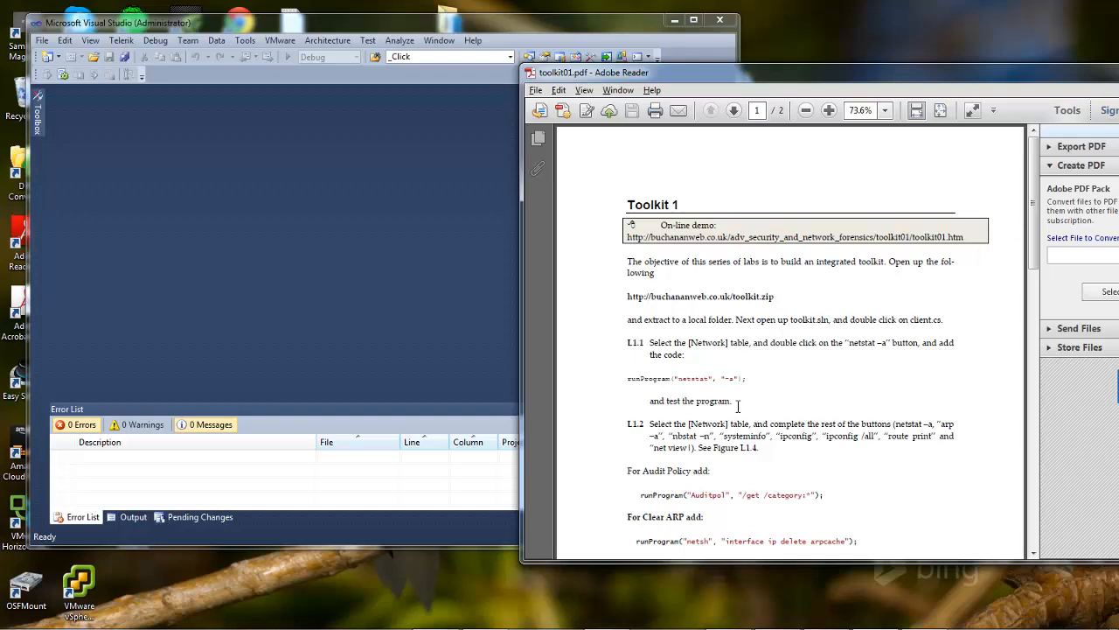
mouse_move(756, 379)
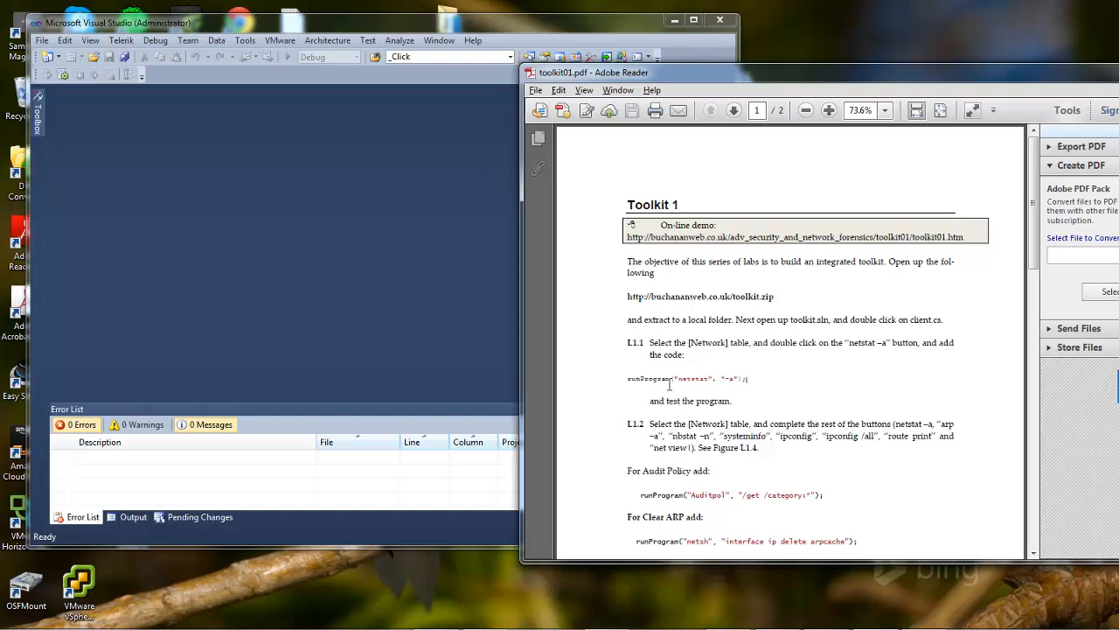
mouse_move(444, 173)
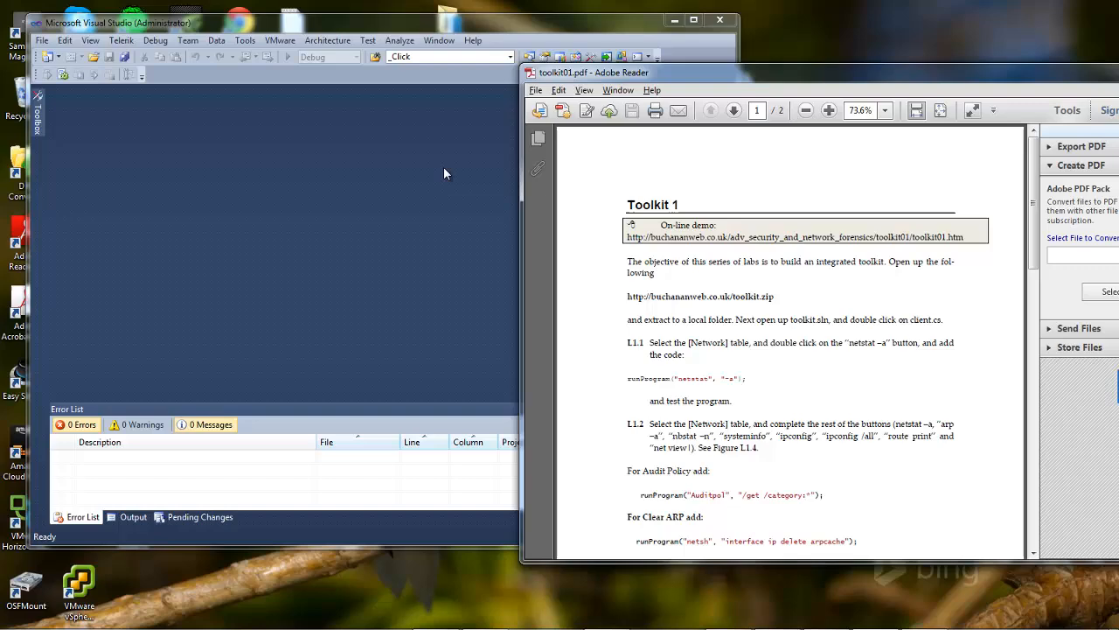
left_click(42, 40)
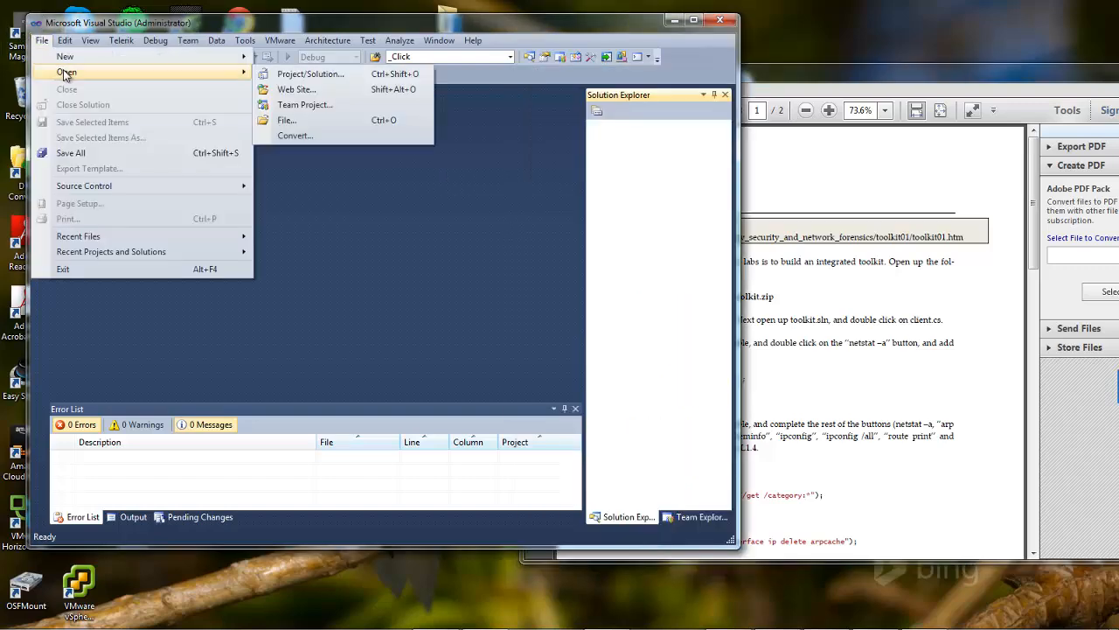
left_click(310, 73)
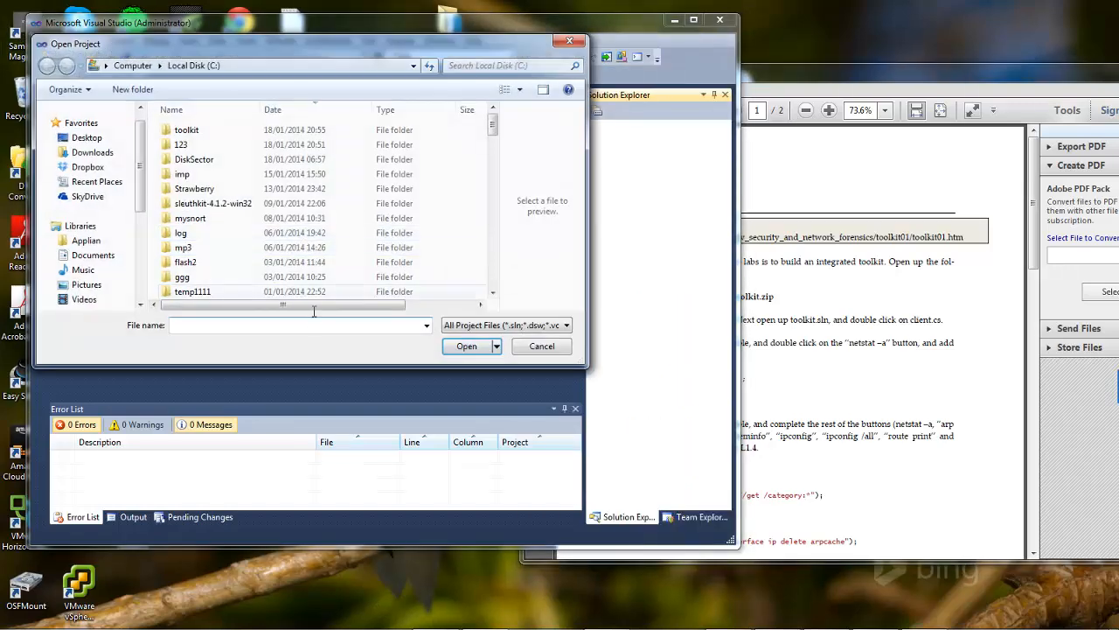
type("toolkit")
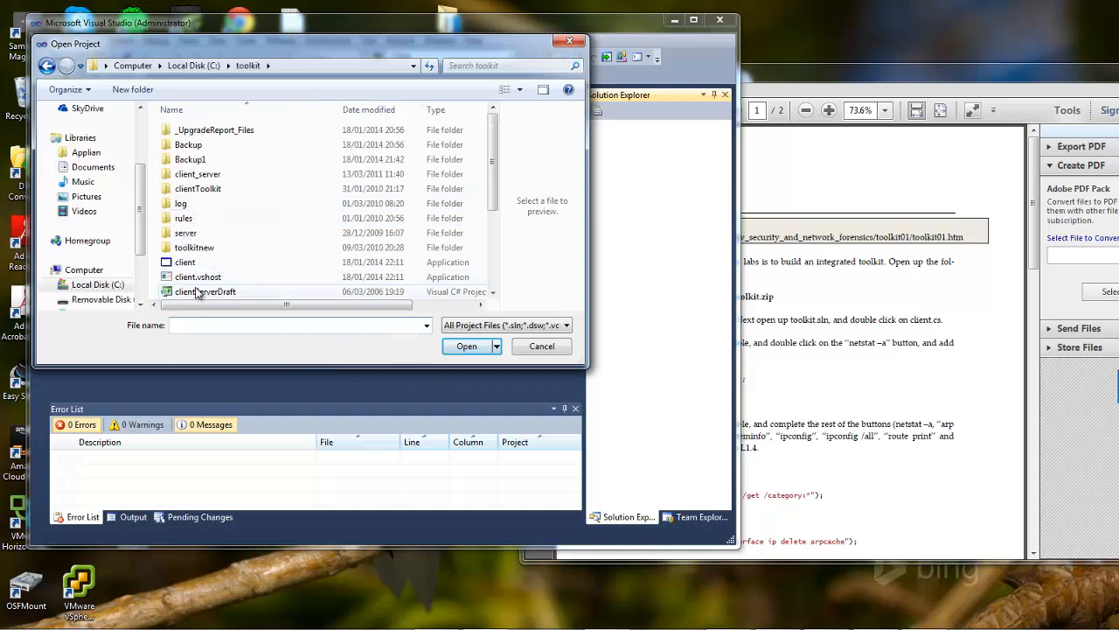
left_click(185, 290)
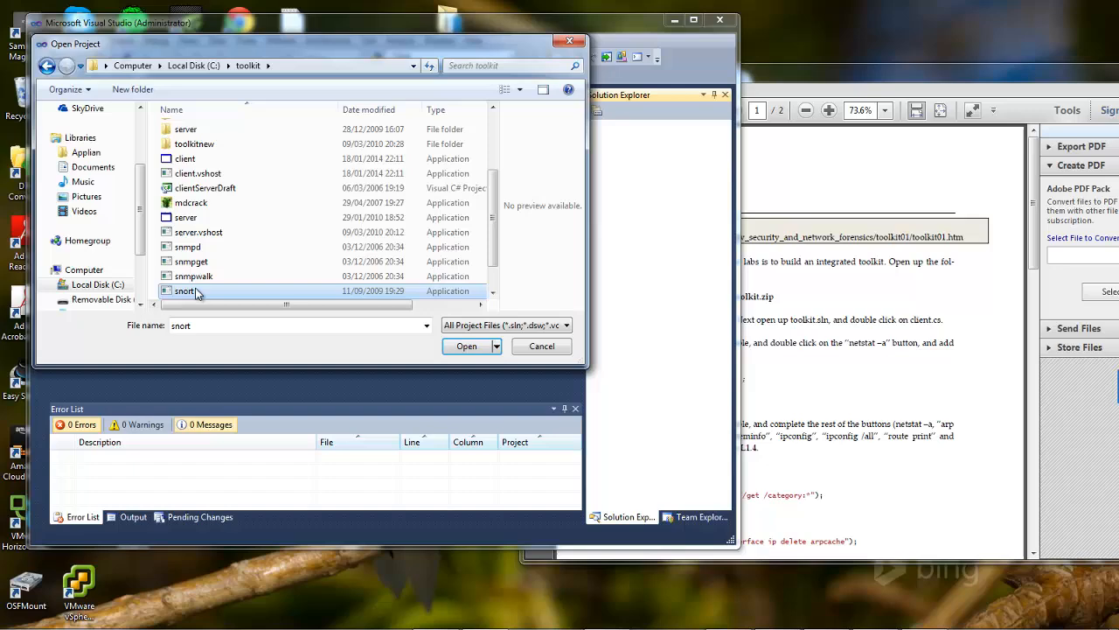
left_click(185, 274)
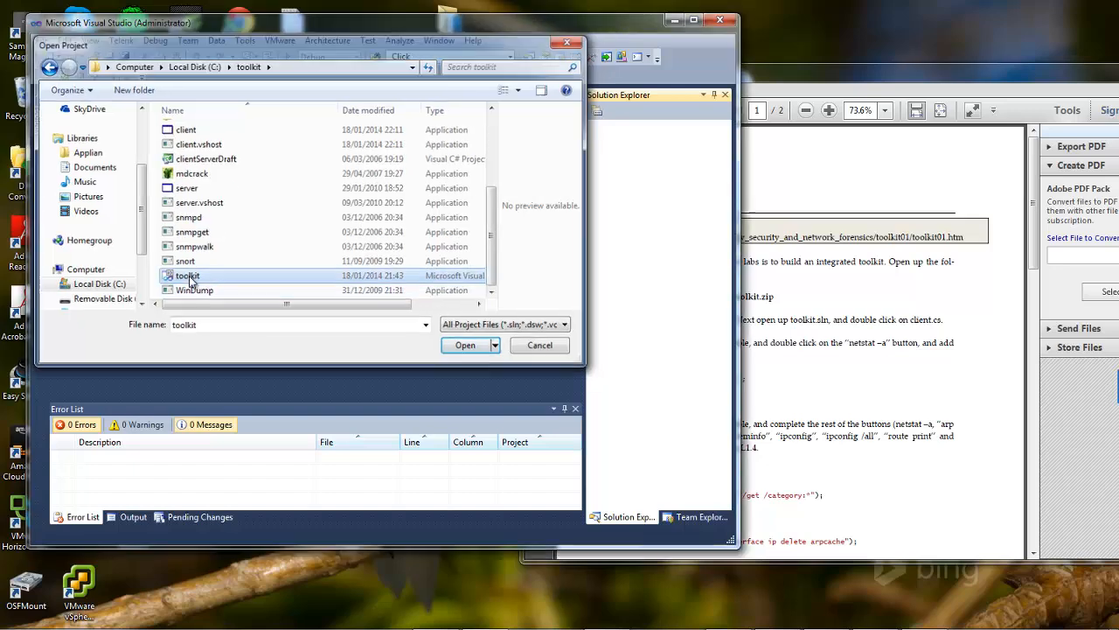
left_click(466, 344)
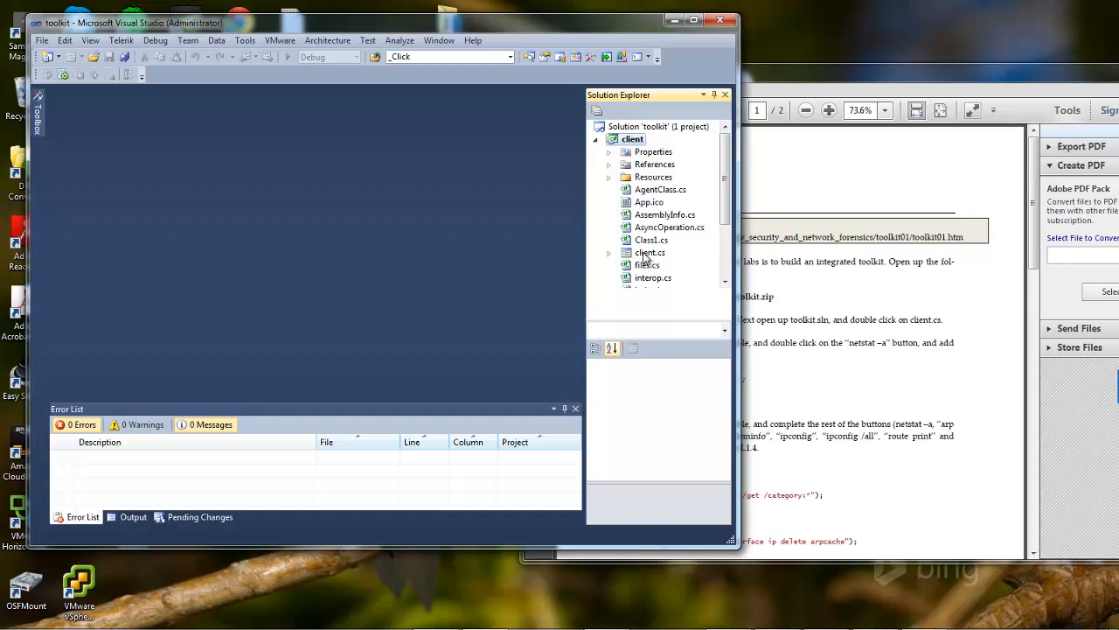
Open client.cs in Design view and generate button4_Click for the netstat -a button
double_click(650, 252)
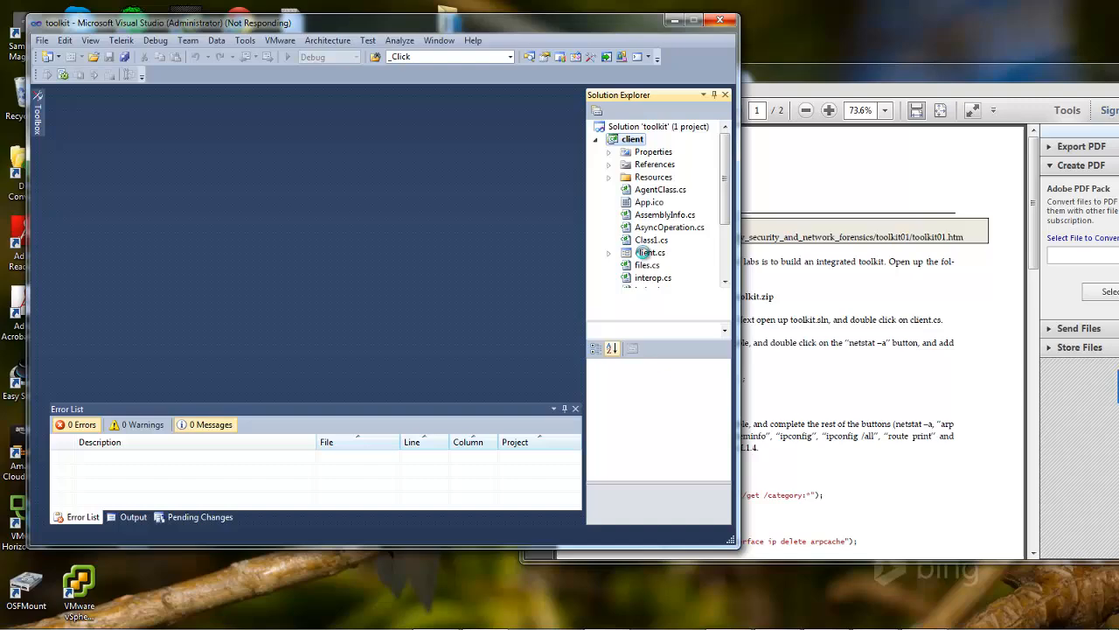
double_click(651, 240)
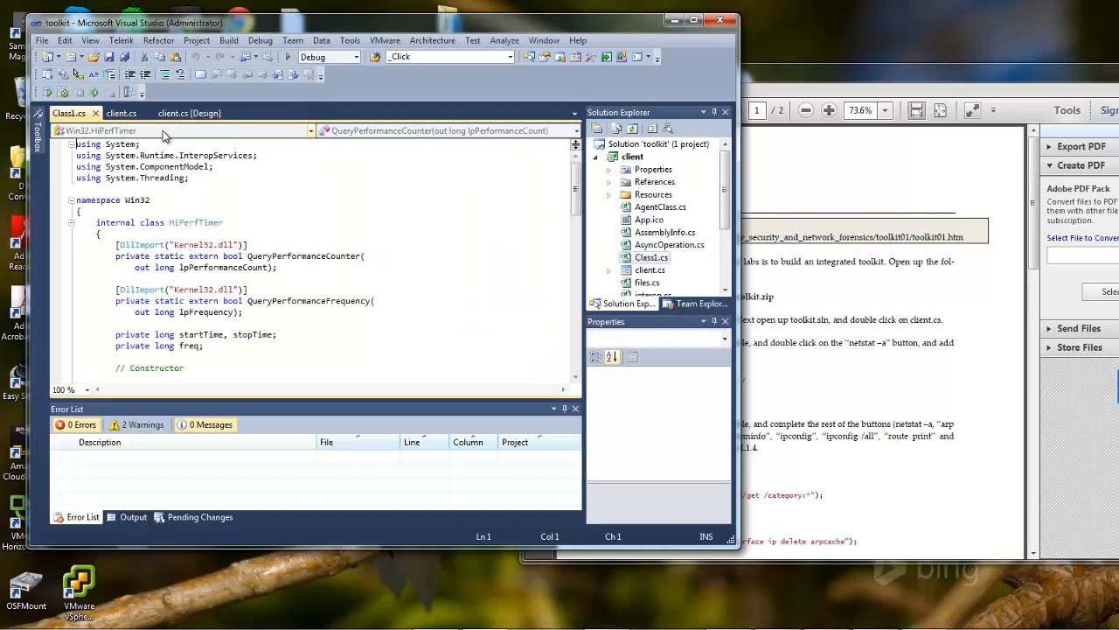
left_click(189, 112)
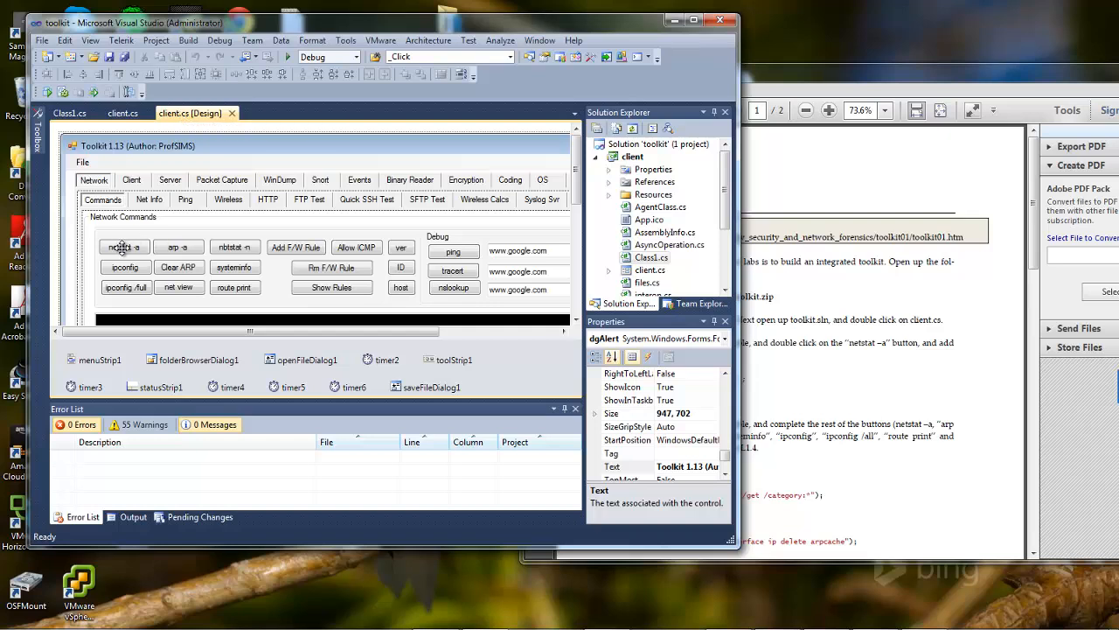
left_click(124, 246)
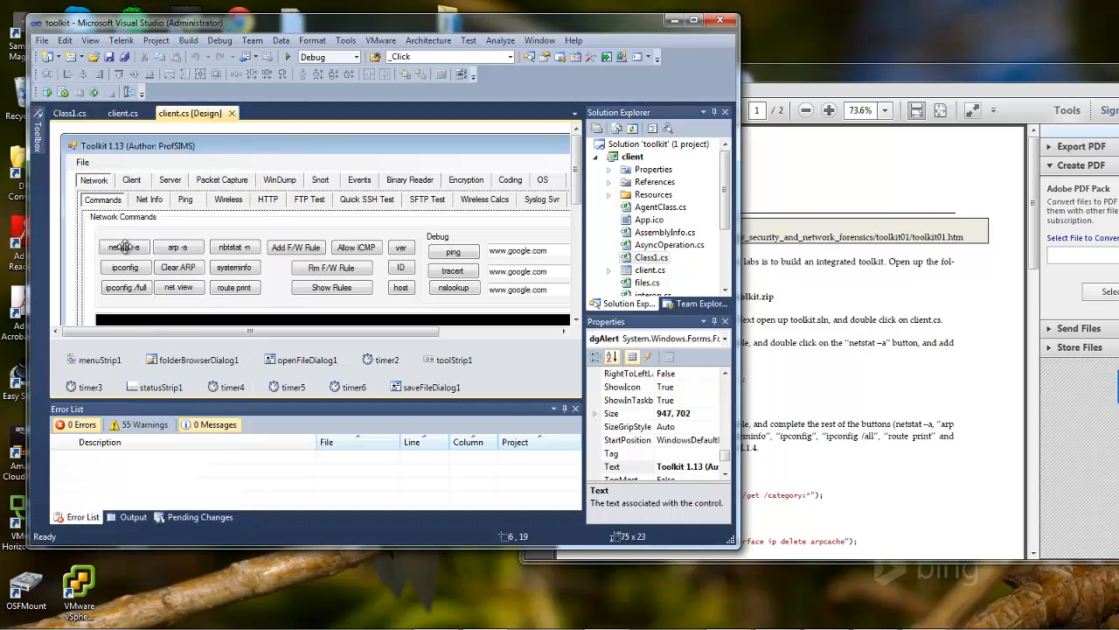
left_click(122, 112)
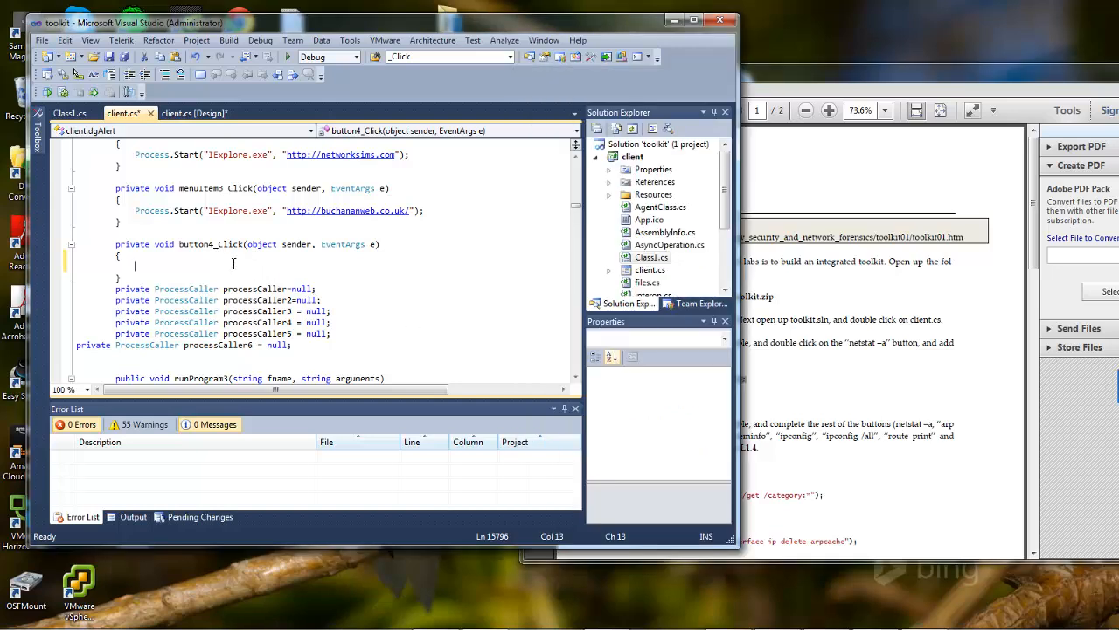
Add runProgram("netstat", "-a"); inside the button4_Click handler
type("runProgram(\"netstat\", \"-a\");")
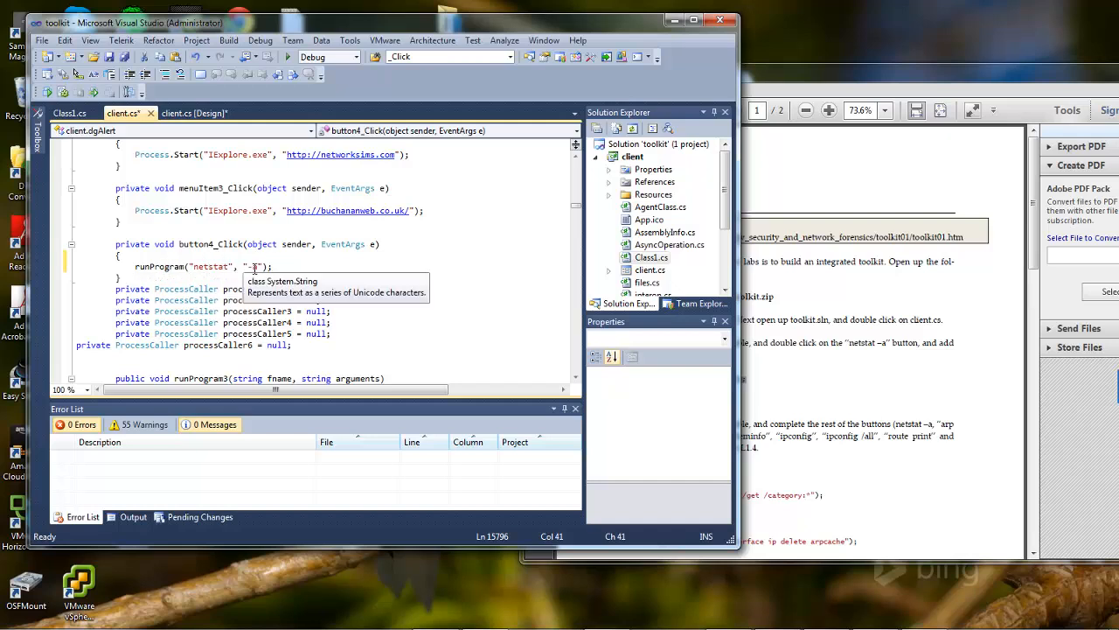
mouse_move(157, 266)
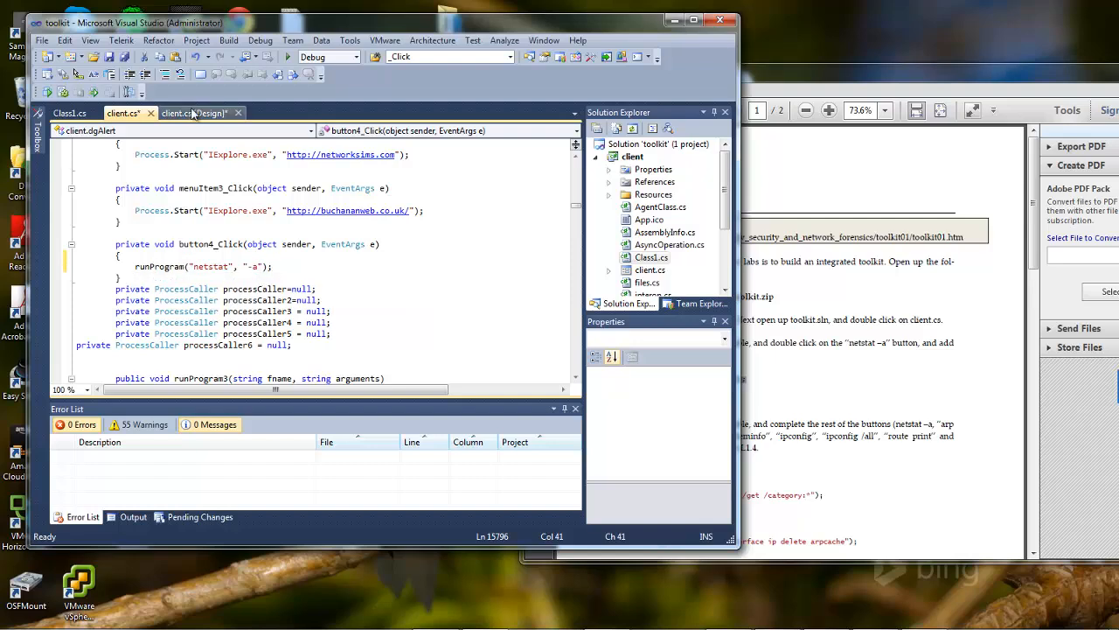
Return to the form design and build and run the toolkit with Start (F5)
left_click(192, 112)
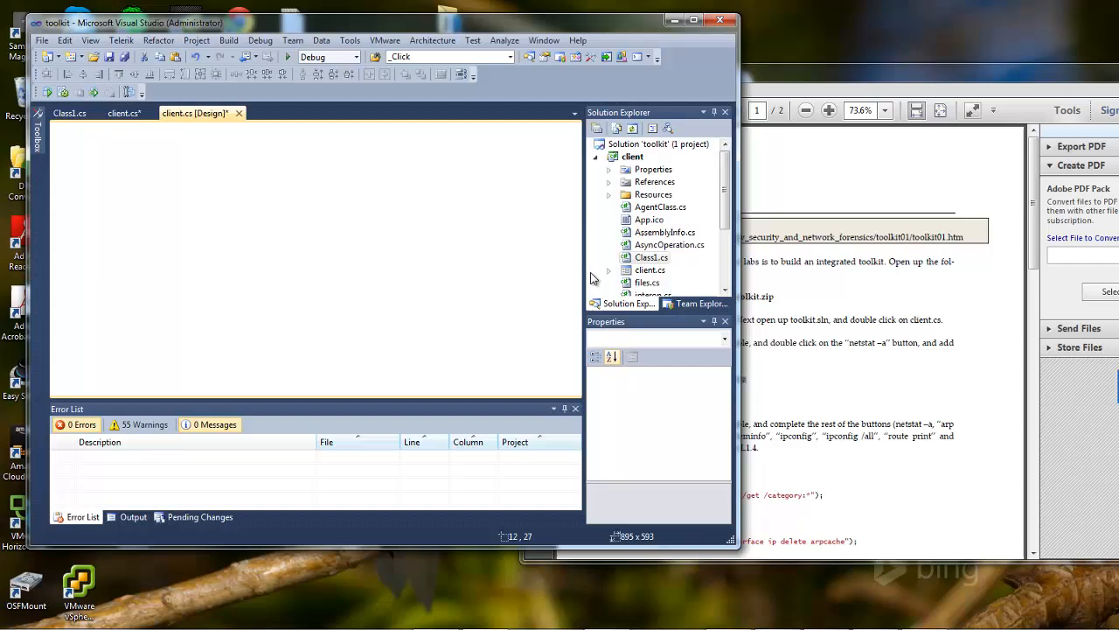
mouse_move(503, 371)
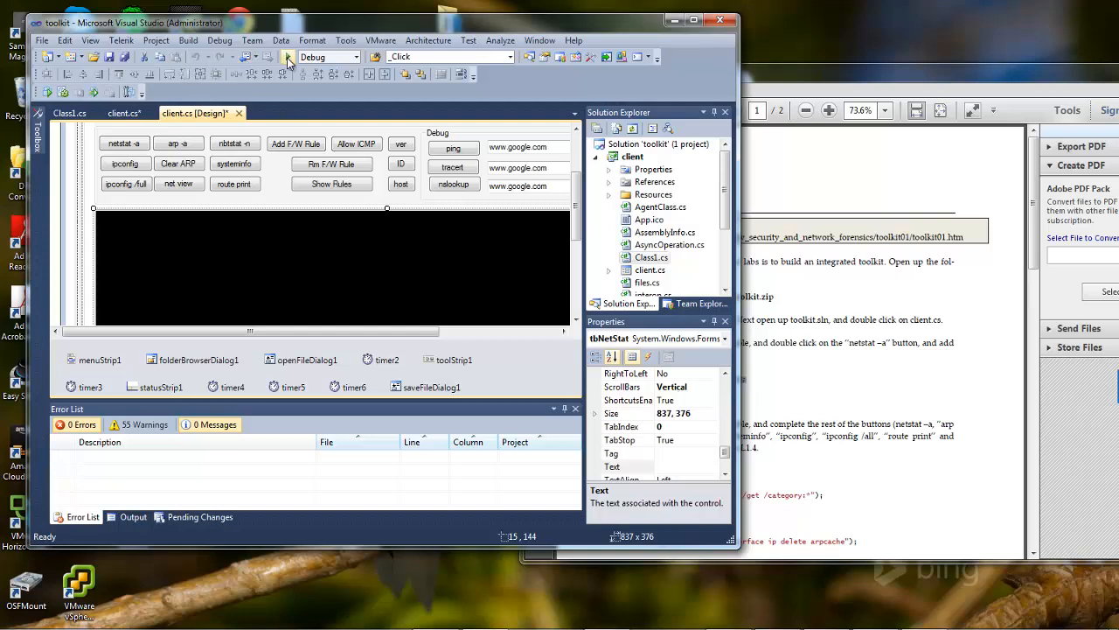
left_click(289, 56)
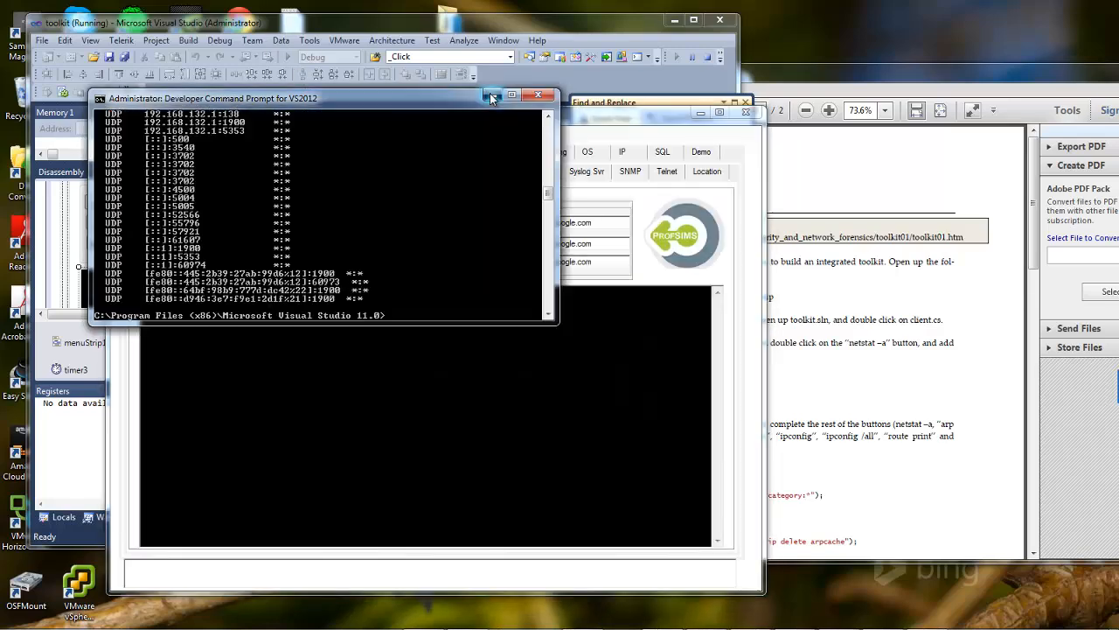
Run netstat -a in the Toolkit app, scroll through the TCP connections, then close the app
left_click(493, 96)
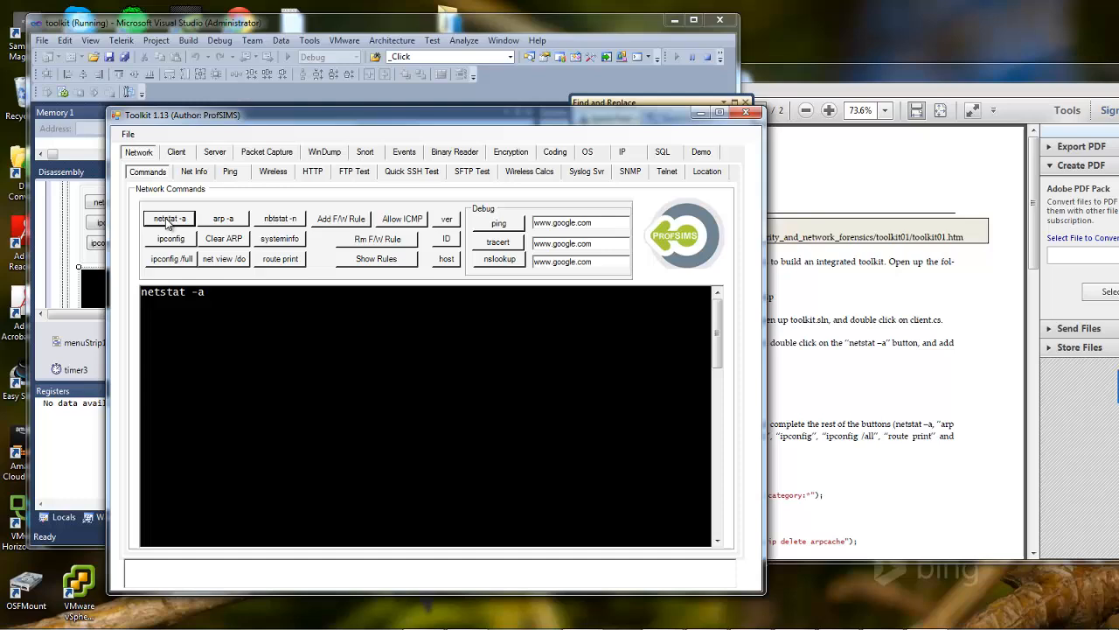
left_click(167, 217)
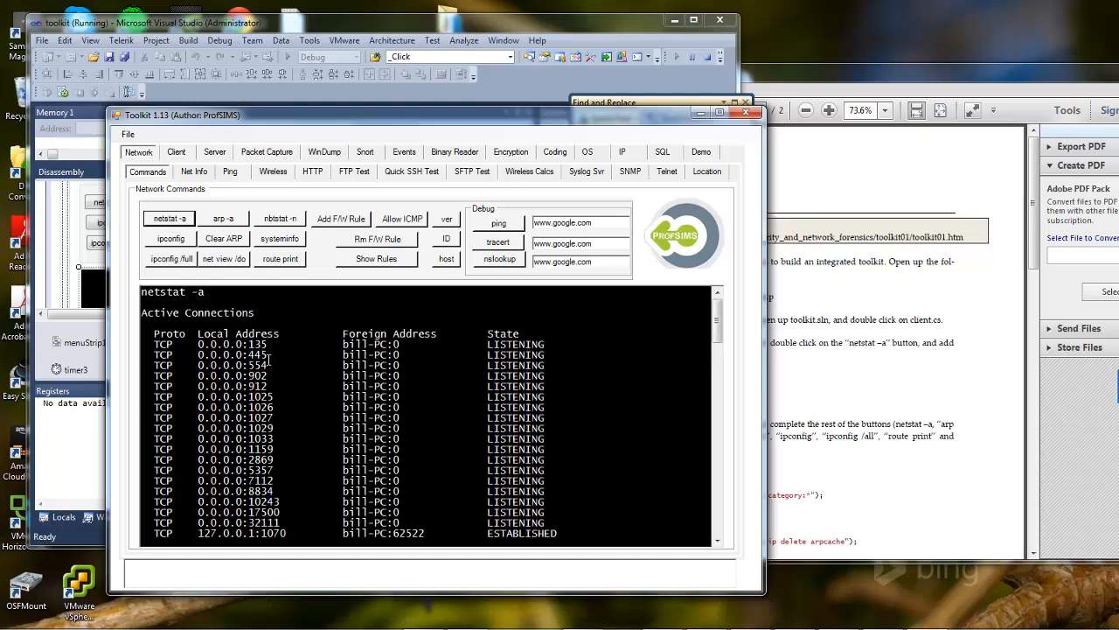
scroll("down", 3)
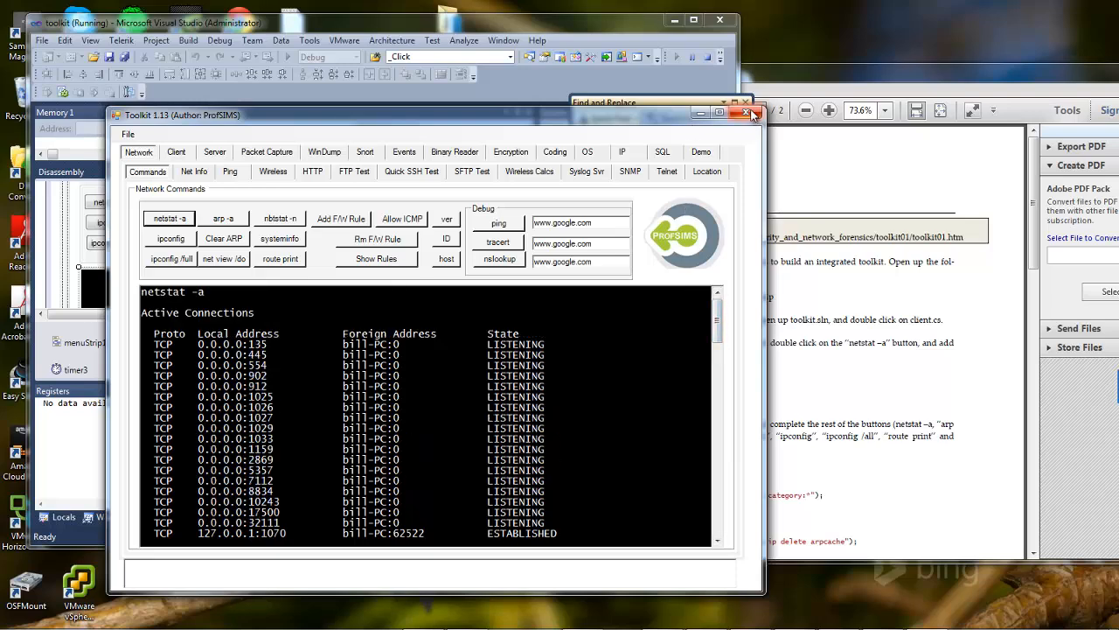
left_click(752, 116)
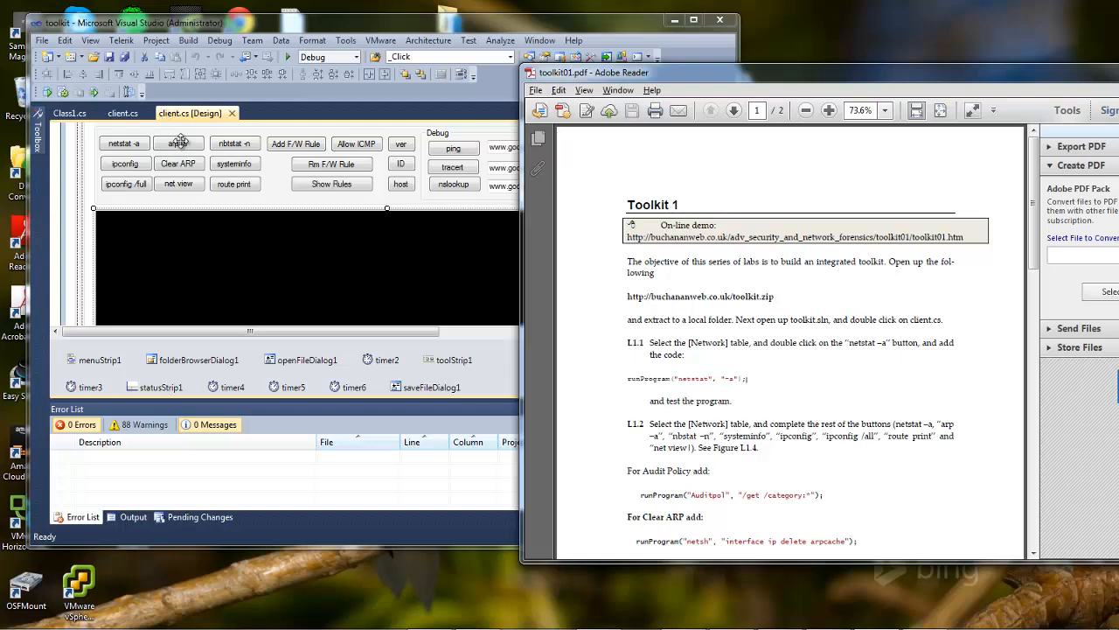
Add runProgram("arp", "-a"); to the arp -a button's button8_Click handler
double_click(178, 143)
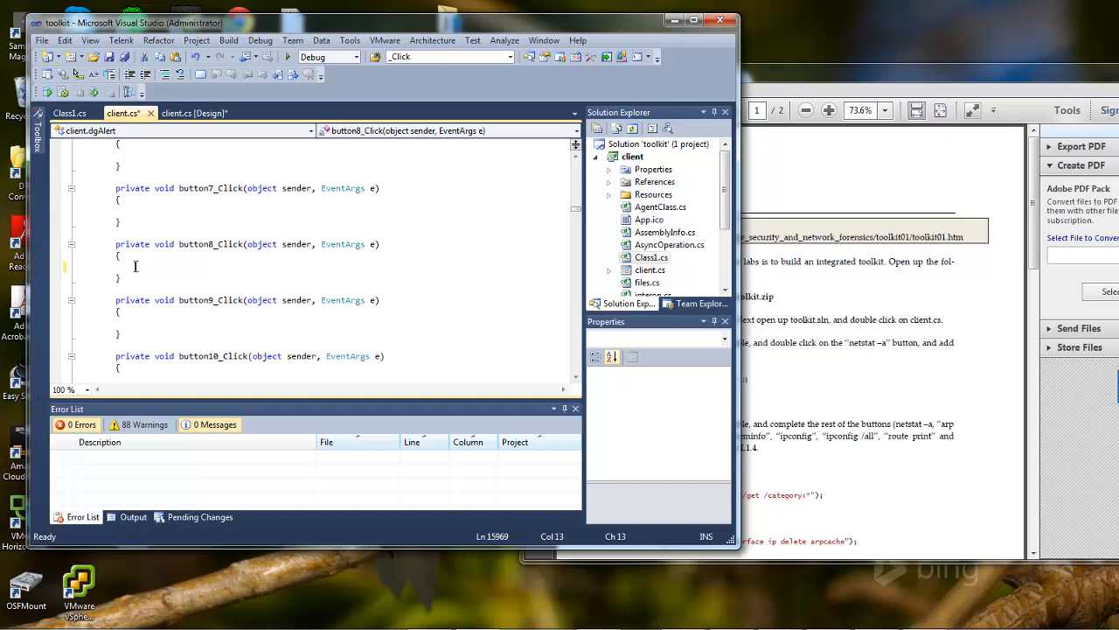
type("runProgram(\"arp\", \"-a\");")
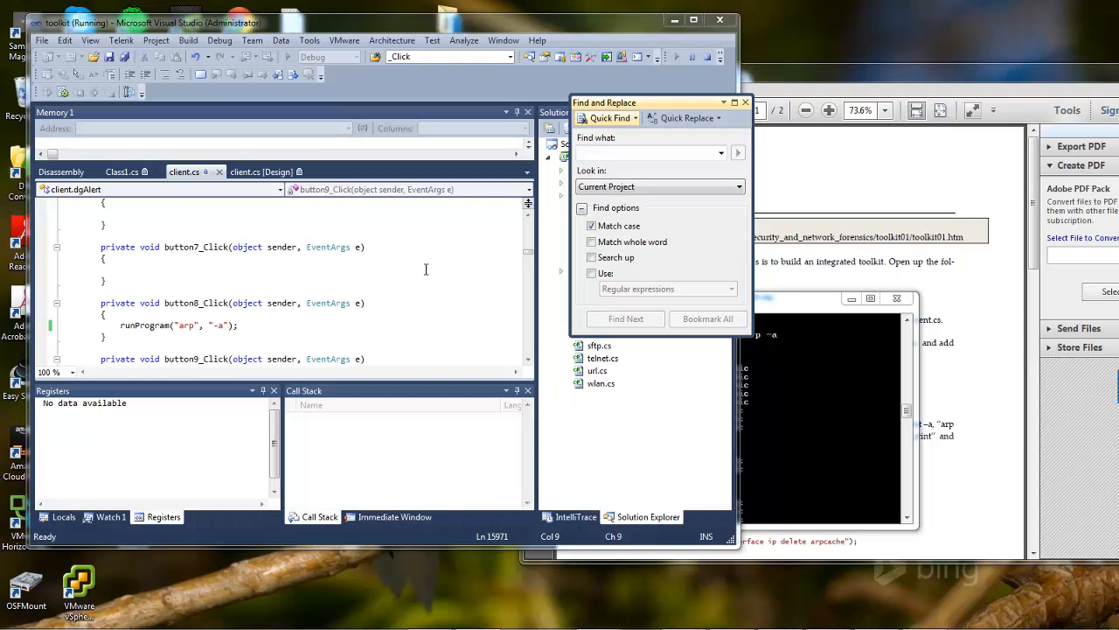
mouse_move(392, 259)
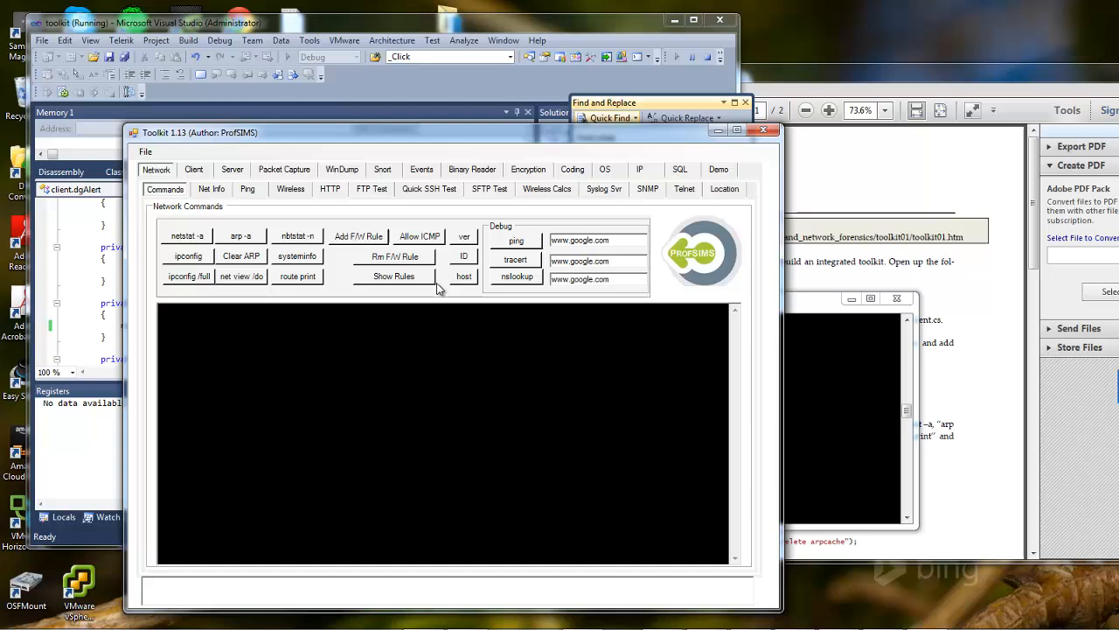
left_click(240, 234)
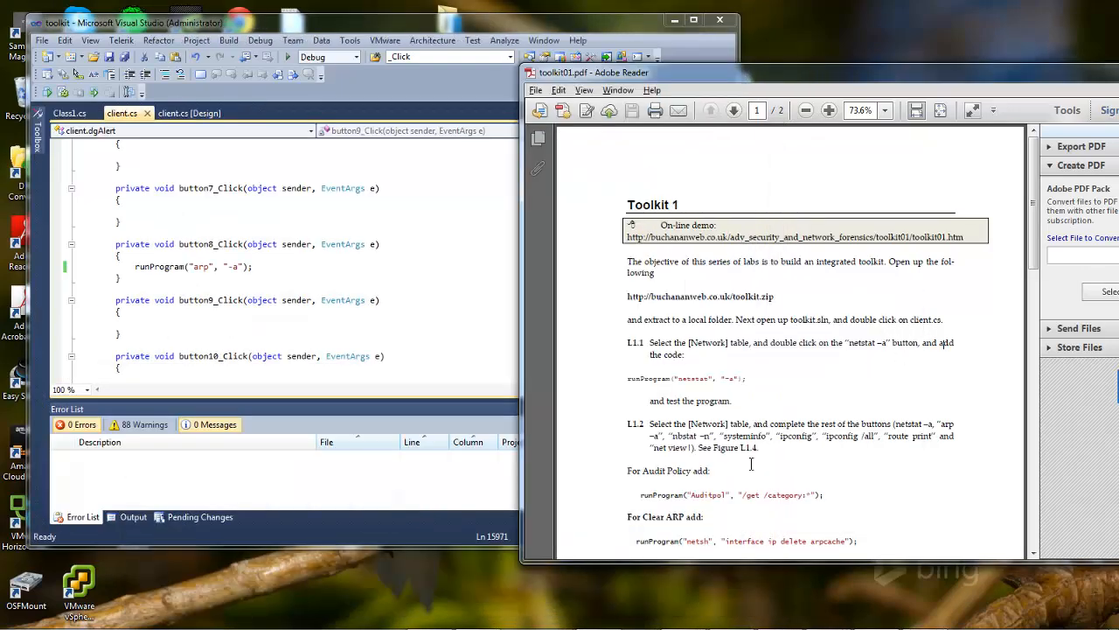
Scroll the lab sheet past the firewall rule code to step L1.3 and select the nslookup line
scroll("down", 3)
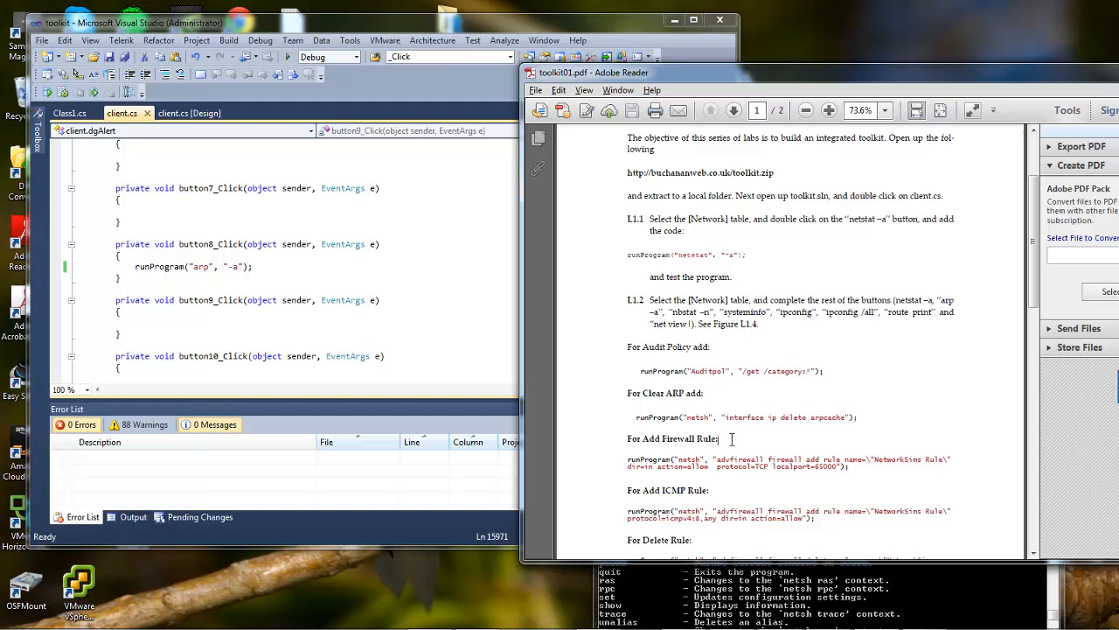
mouse_move(794, 469)
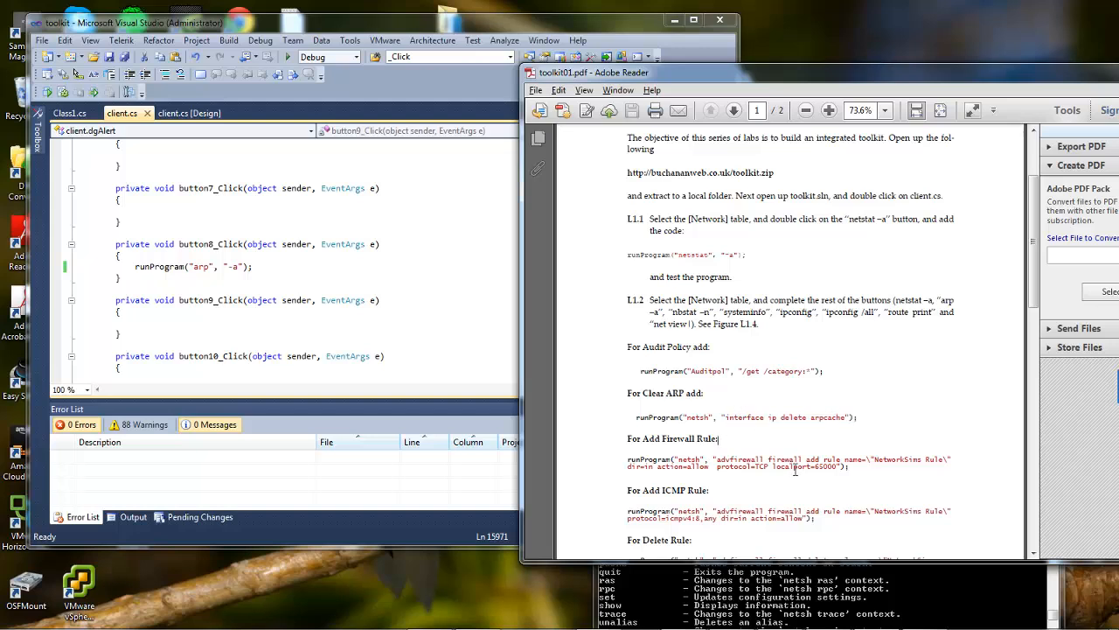
double_click(769, 462)
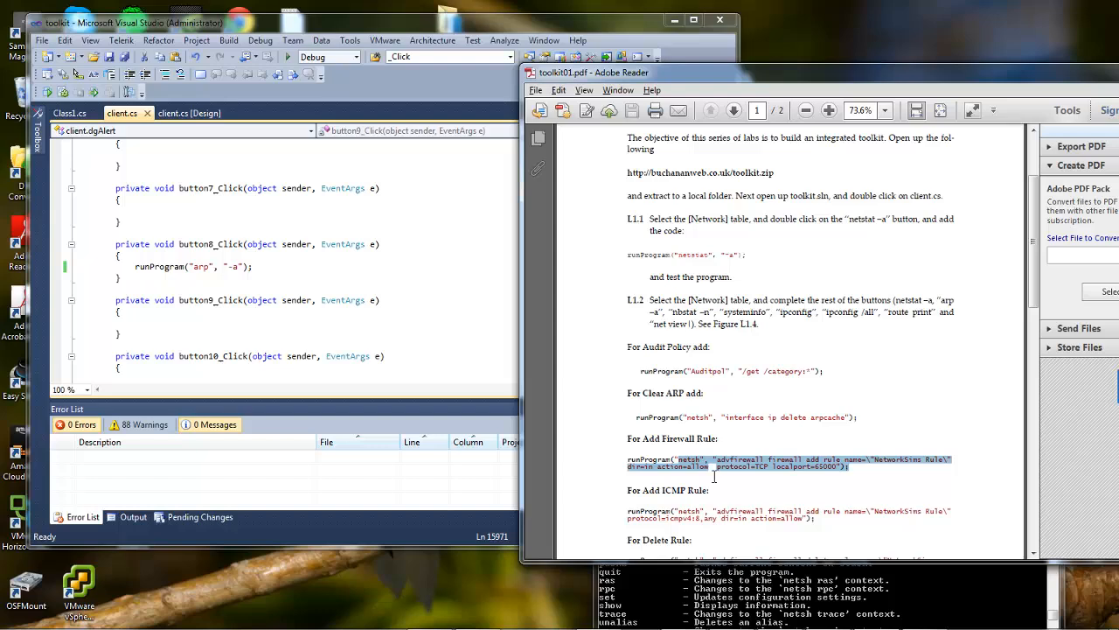
scroll("down", 3)
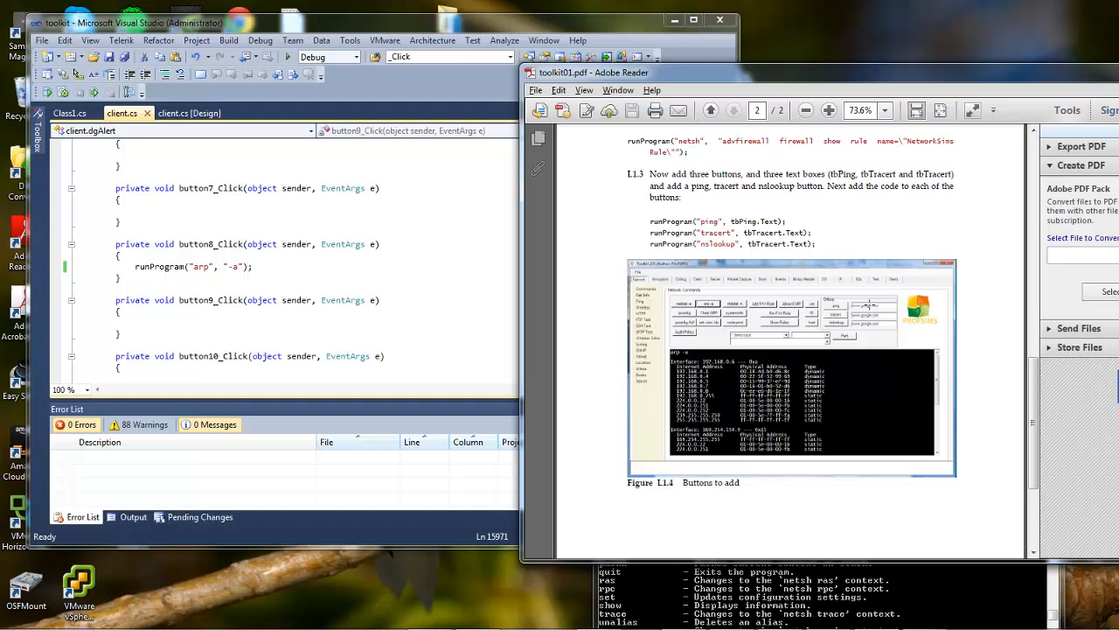
double_click(755, 221)
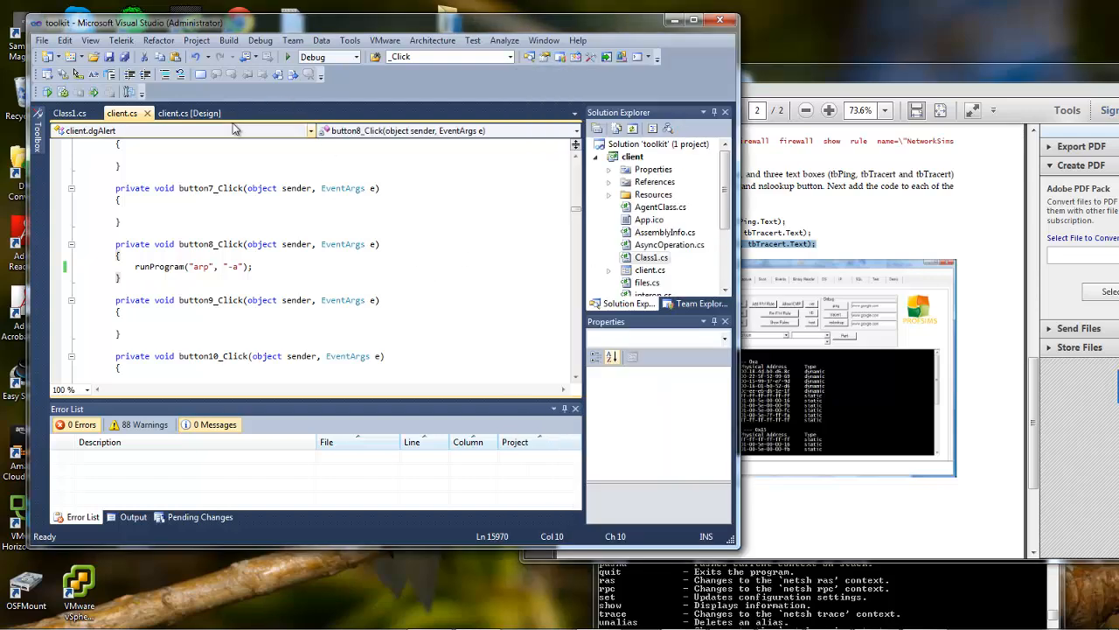
Add runProgram("nslookup", tbTracert.Text); to the nslookup button's button21_Click handler
left_click(189, 112)
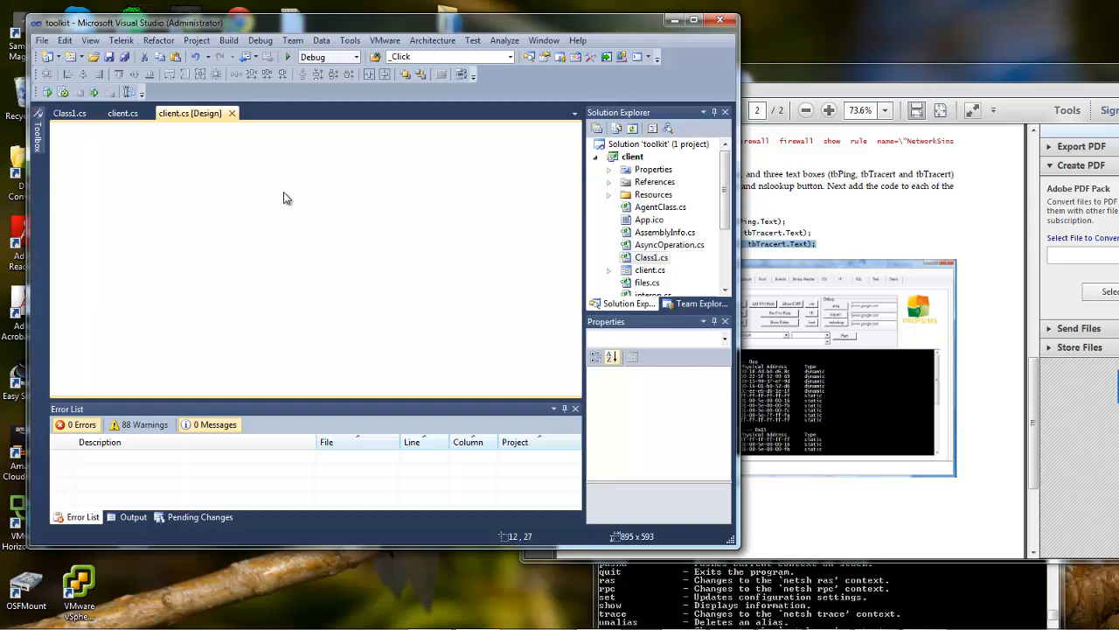
mouse_move(290, 203)
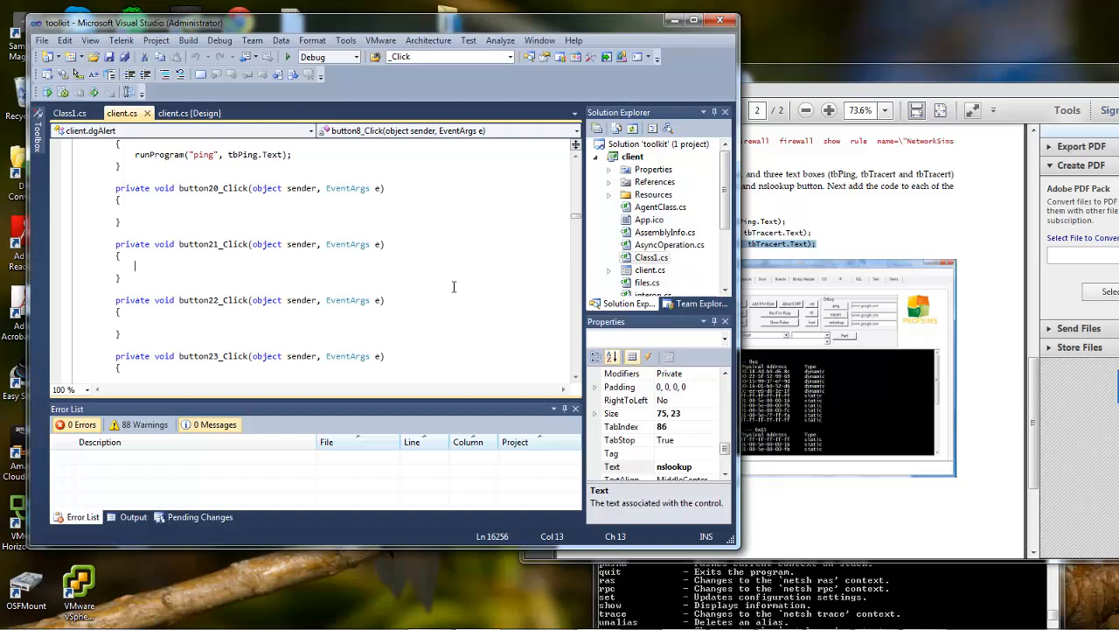
type("runProgram(\"nslookup\", tbTracert.Text);")
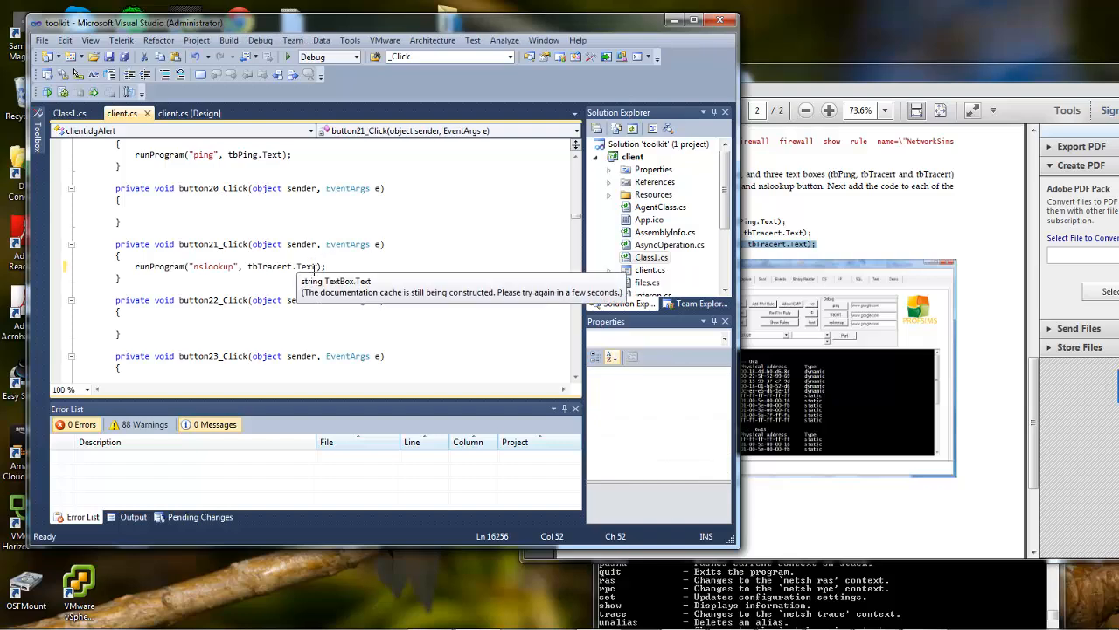
left_click(192, 112)
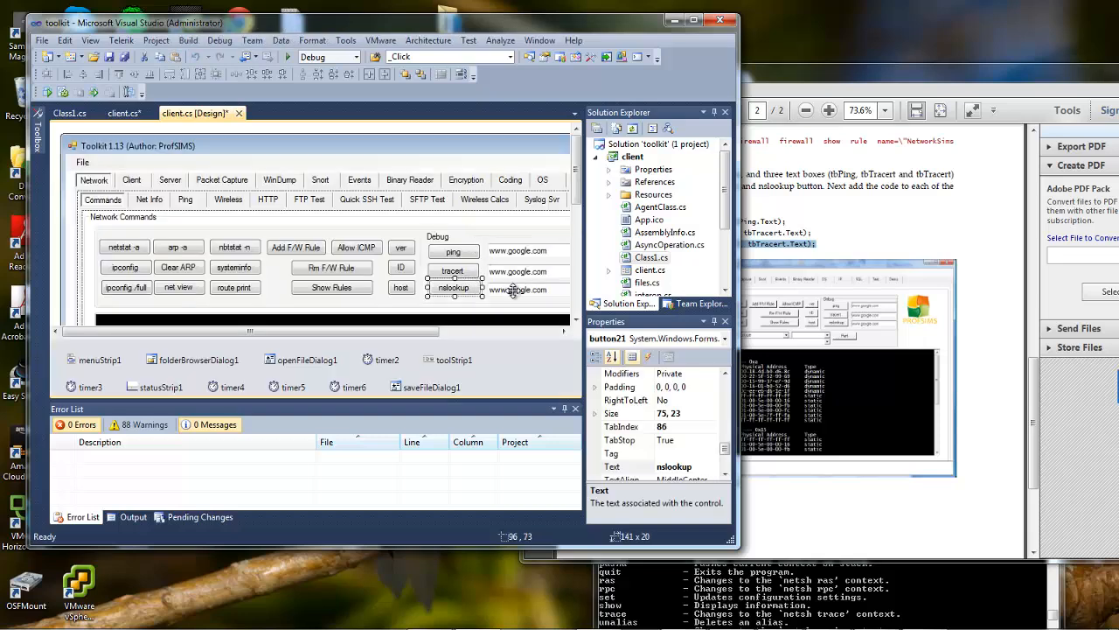
Check the textbox name in Properties, correct the argument to tbNslookup.Text, and start the toolkit
left_click(525, 288)
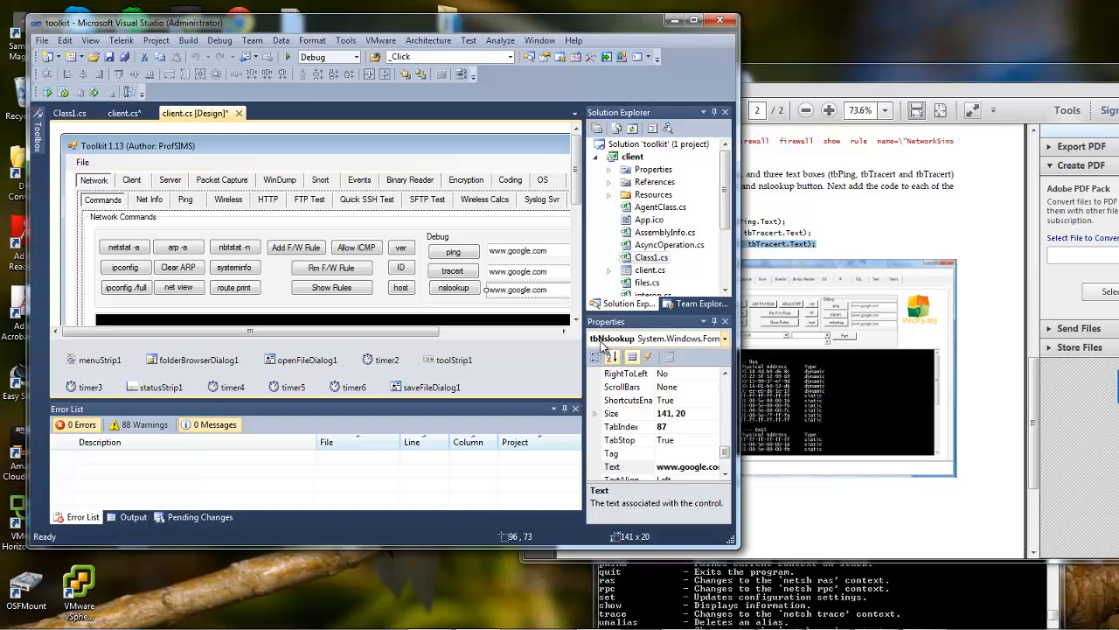
left_click(122, 112)
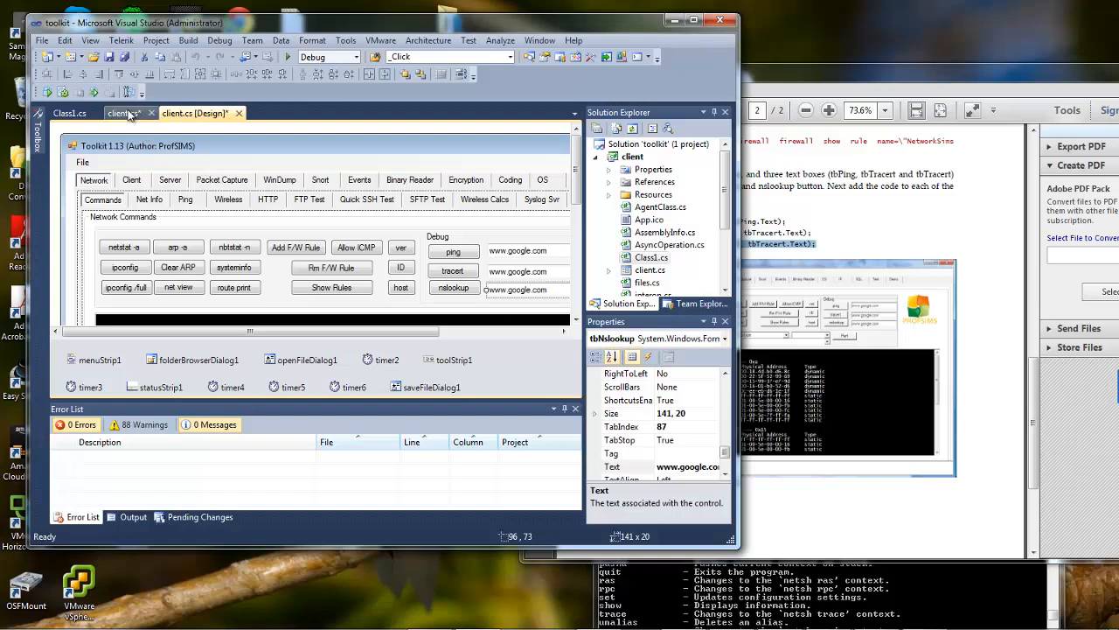
left_click(122, 112)
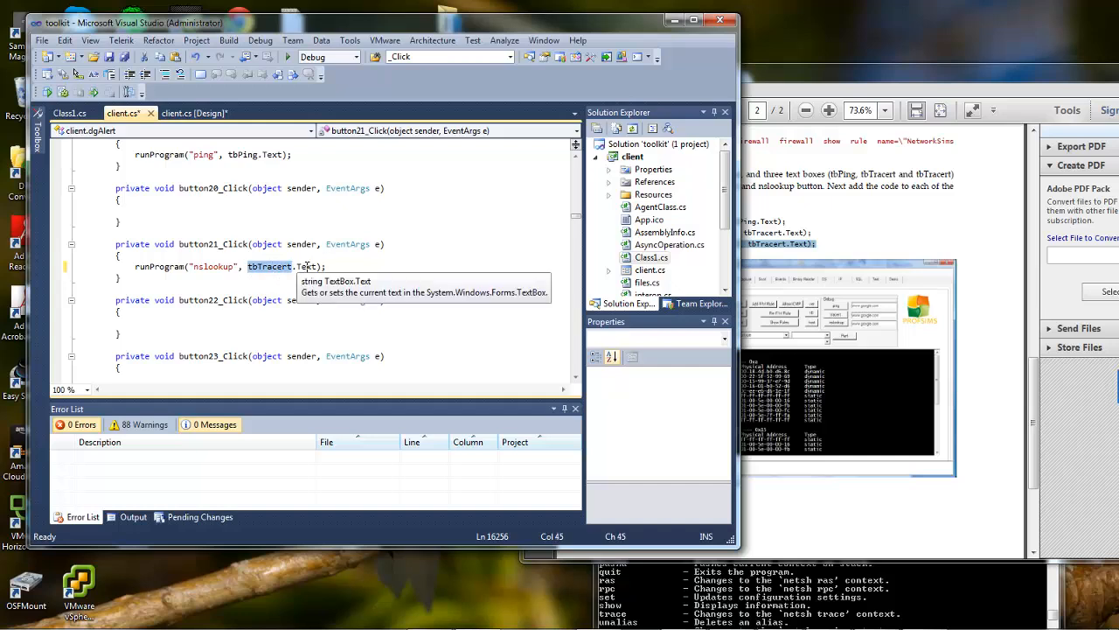
type("tbn")
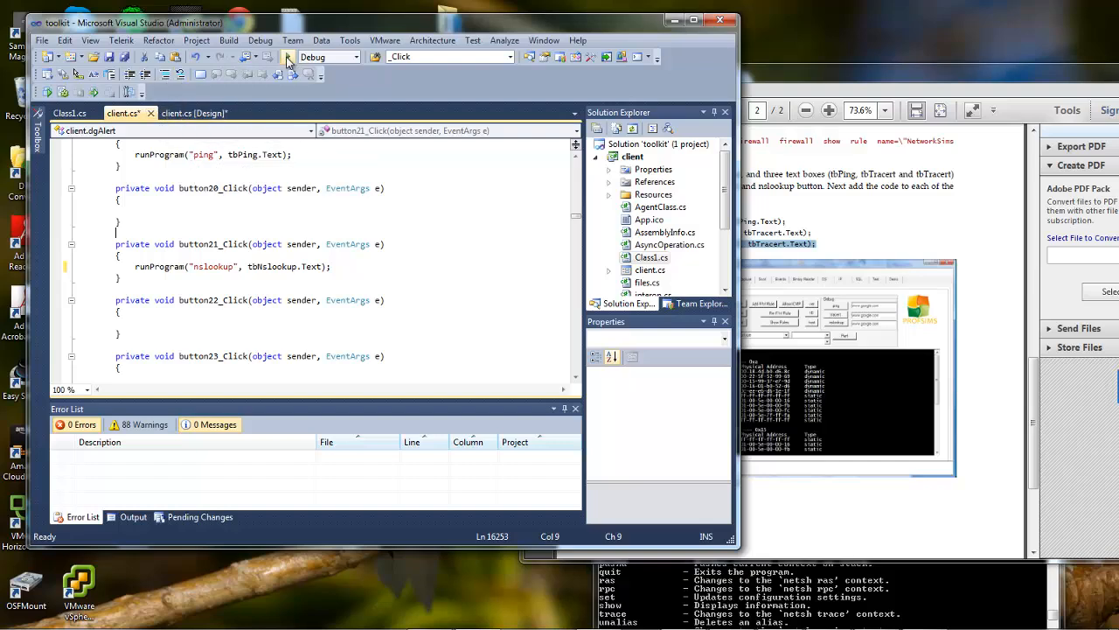
left_click(289, 56)
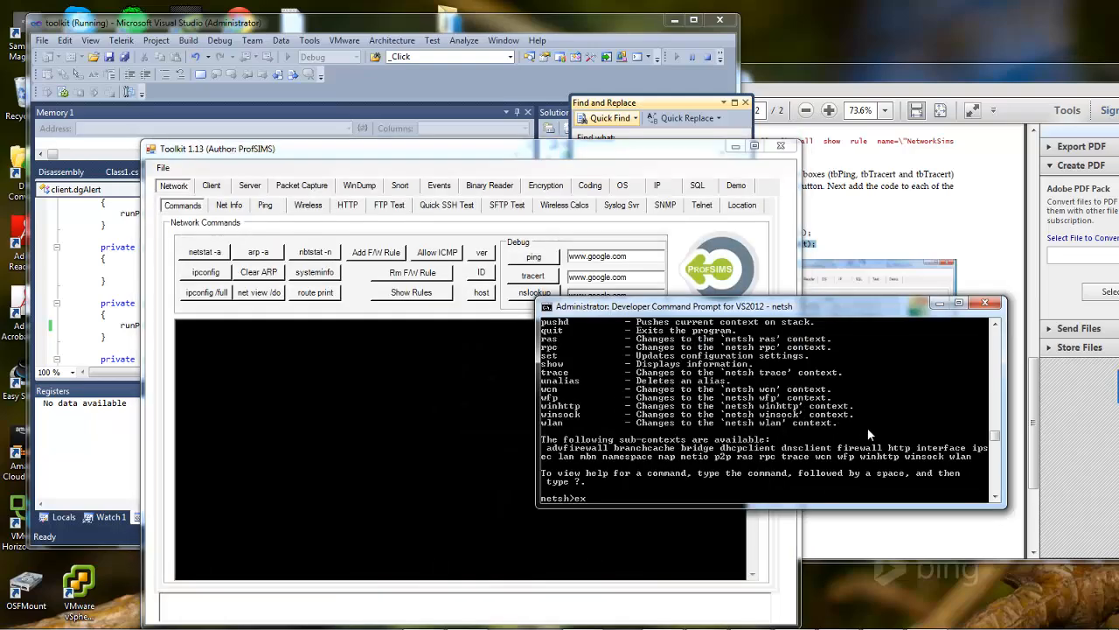
type("exit")
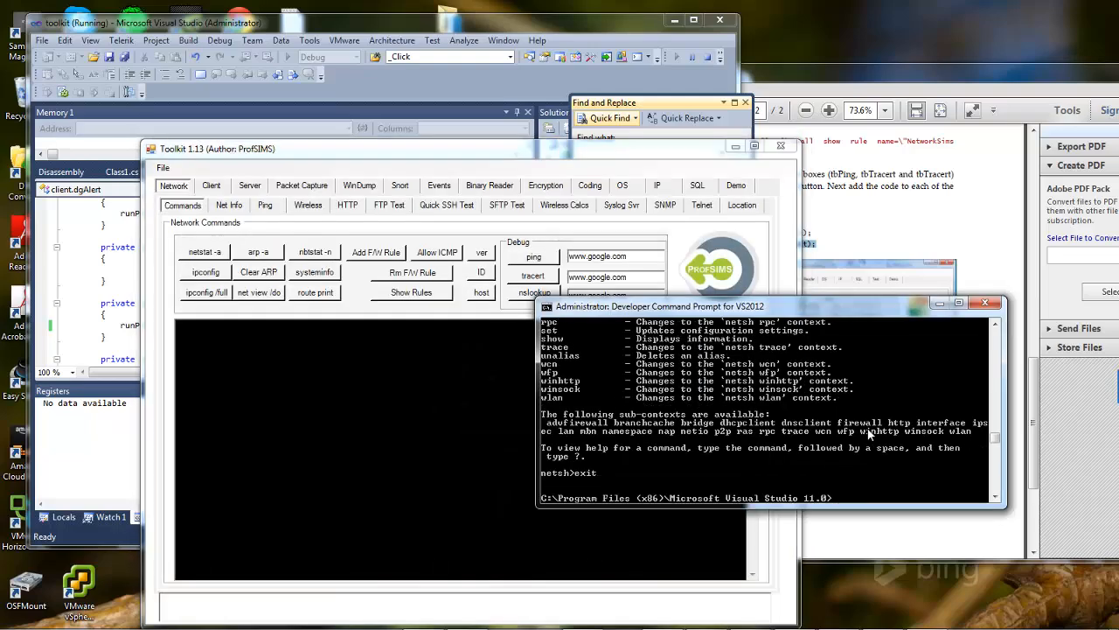
type("nslookup www.intel.com")
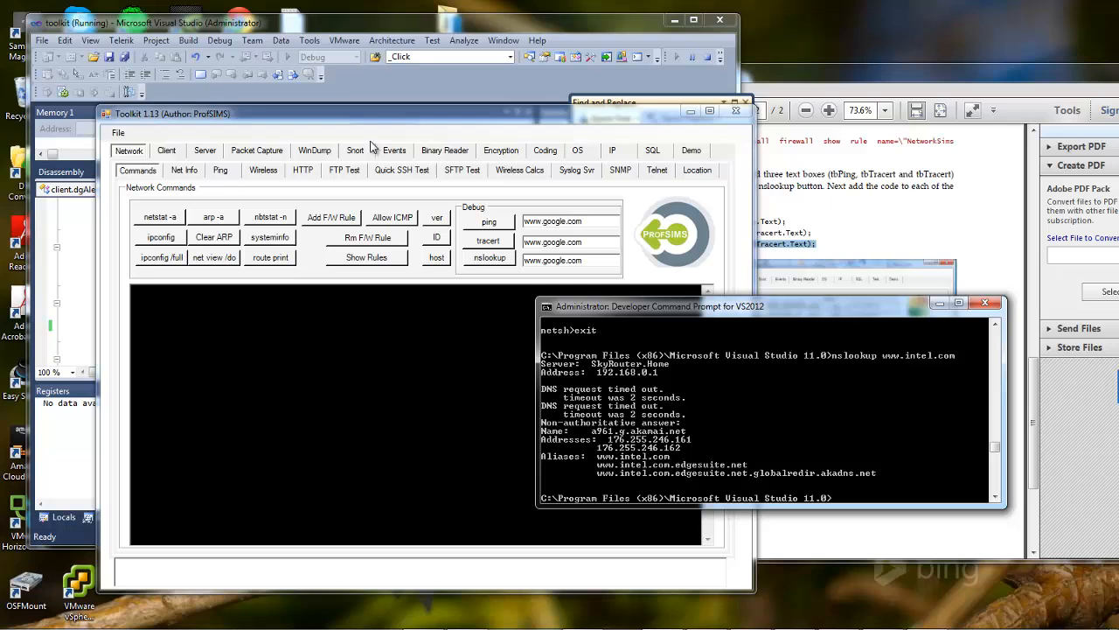
mouse_move(570, 257)
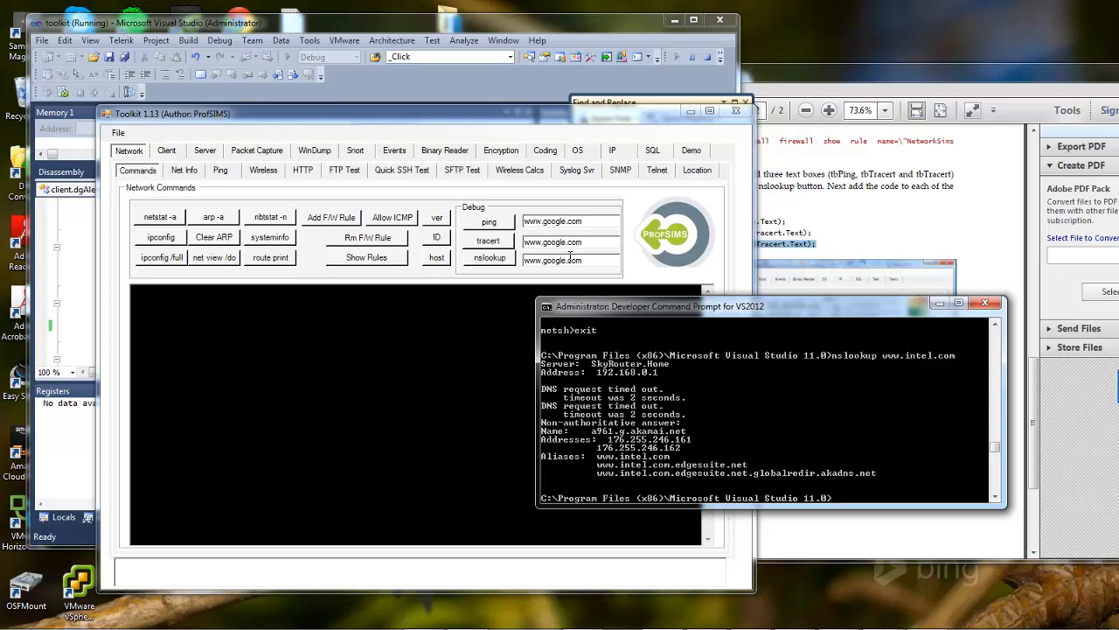
left_click(490, 258)
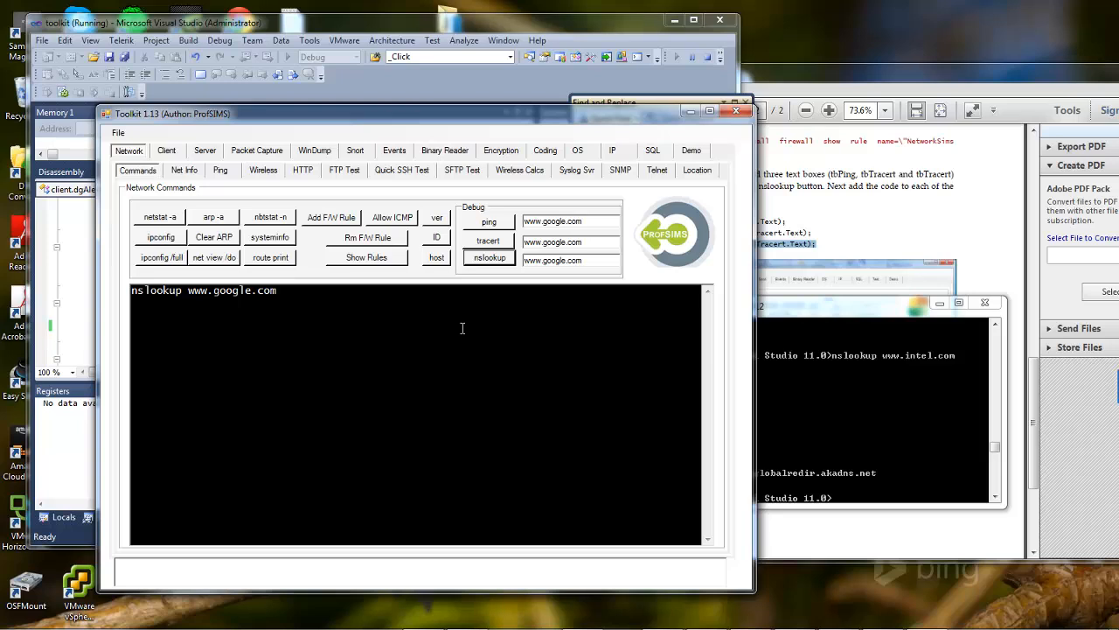
left_click(490, 257)
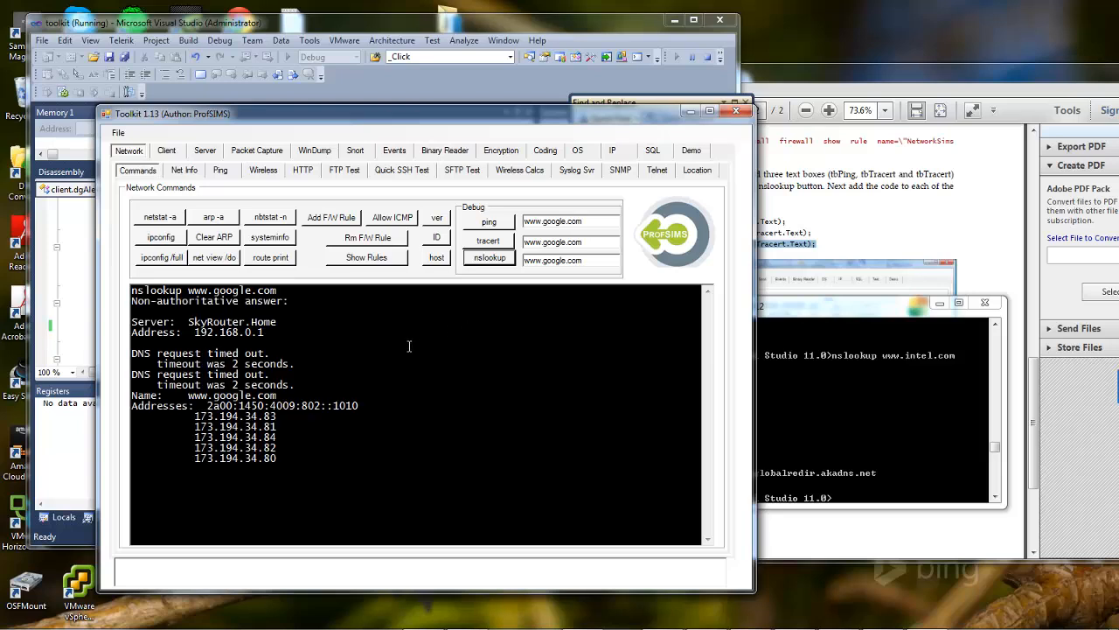
mouse_move(320, 427)
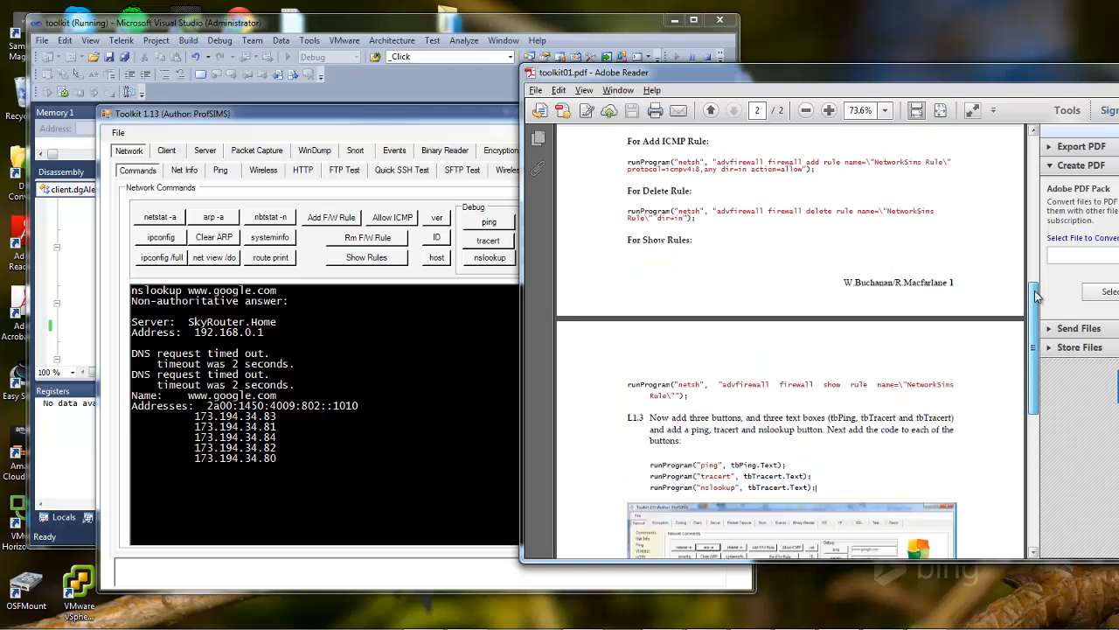
Scroll the lab sheet toolkit01.pdf to step L1.3 on the ping, tracert and nslookup buttons
scroll("up", 3)
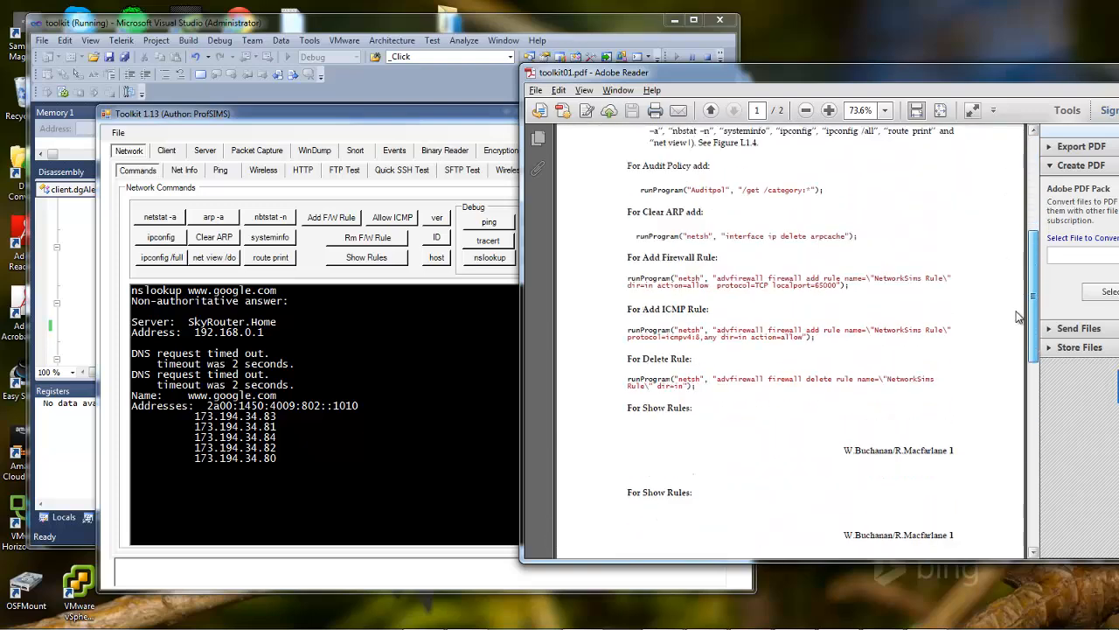
scroll("down", 3)
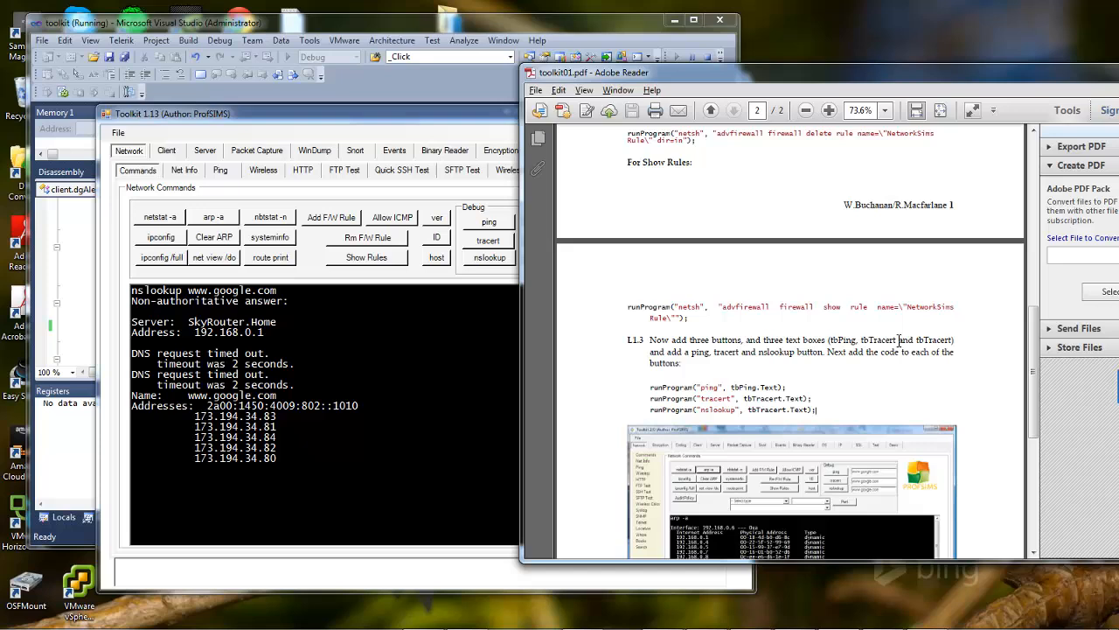